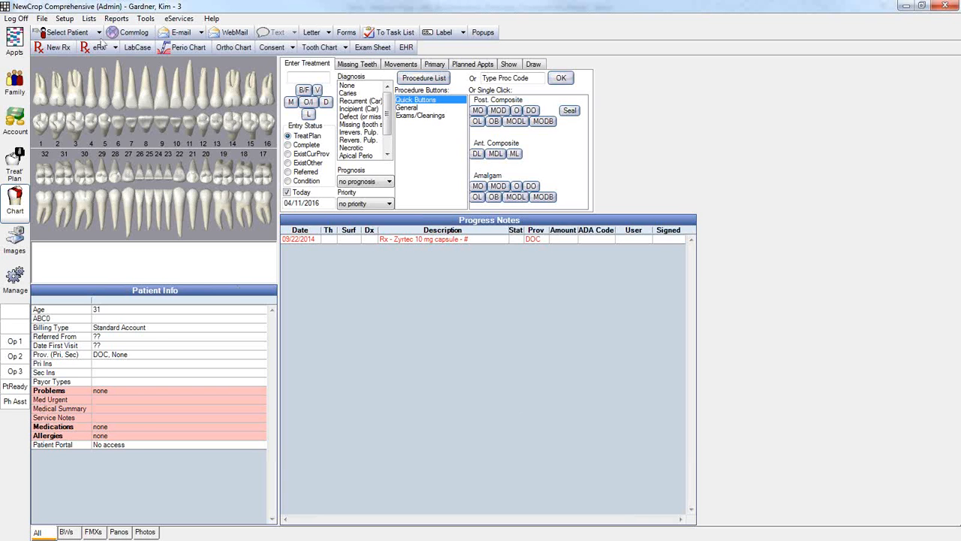
pyautogui.moveTo(100, 18)
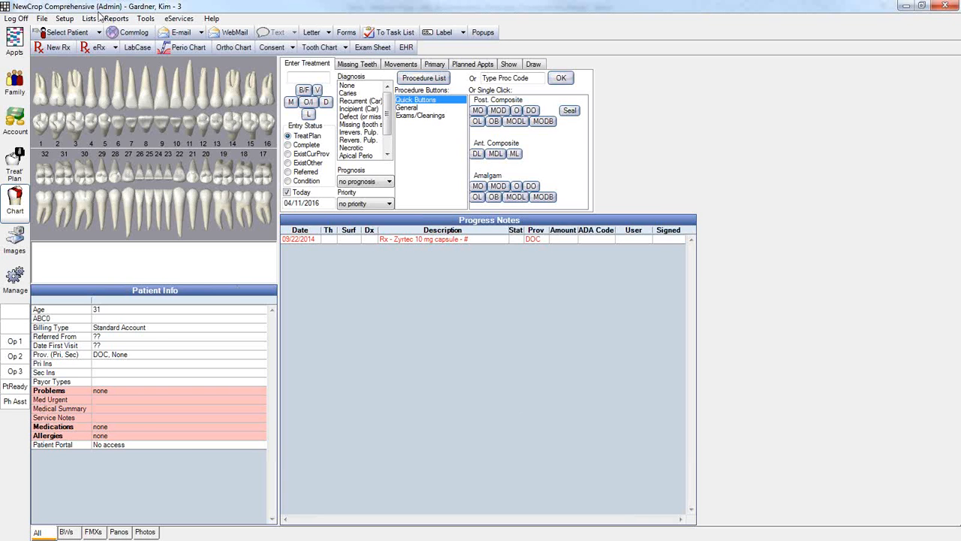
pyautogui.moveTo(114, 13)
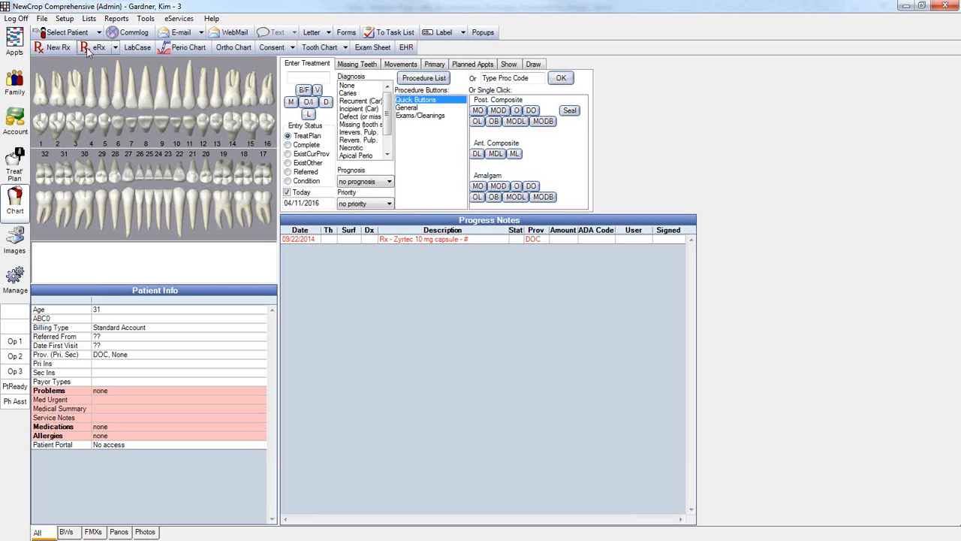
pyautogui.moveTo(97, 52)
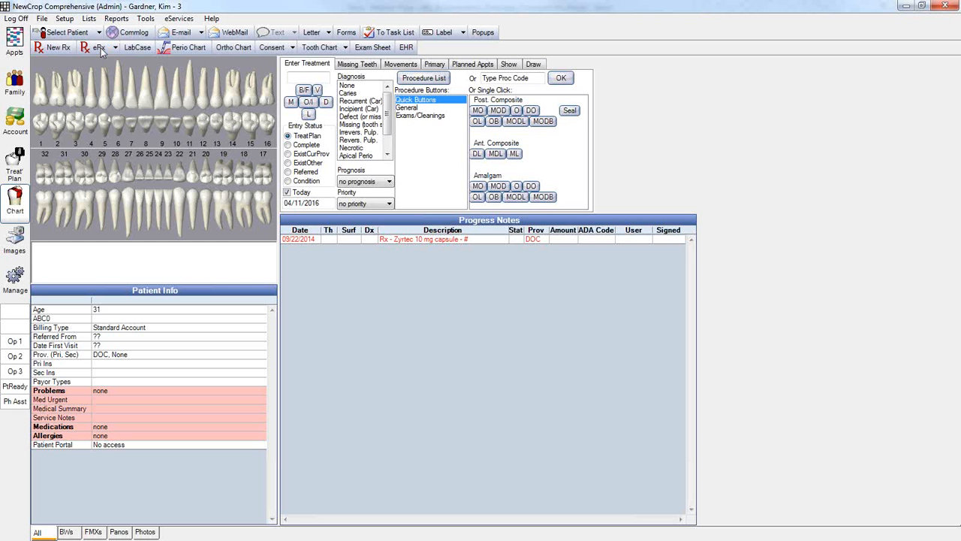
pyautogui.click(98, 53)
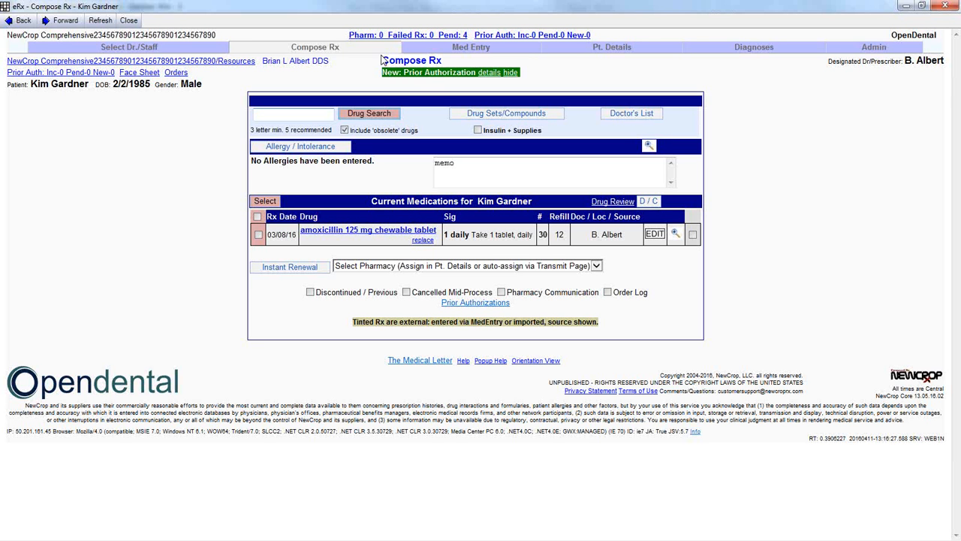
pyautogui.moveTo(860, 42)
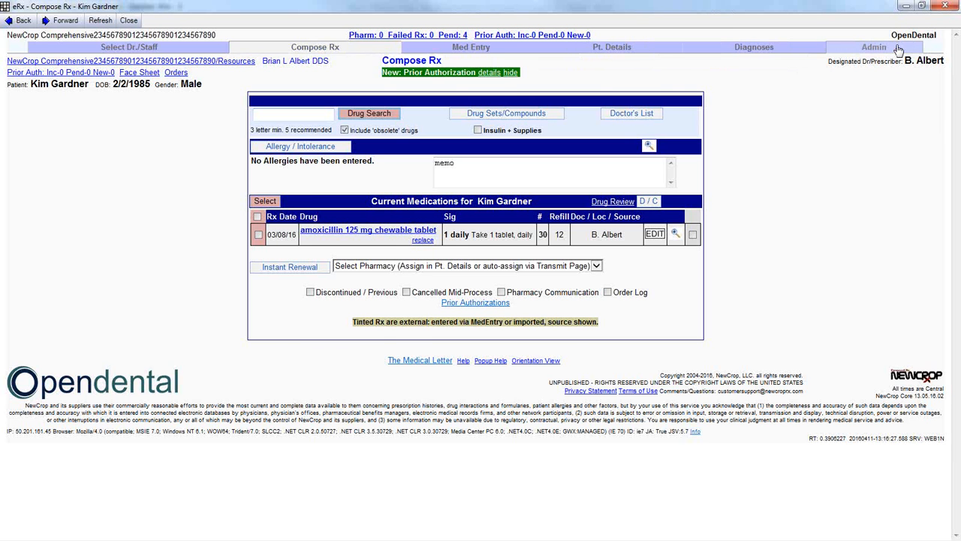
pyautogui.click(867, 47)
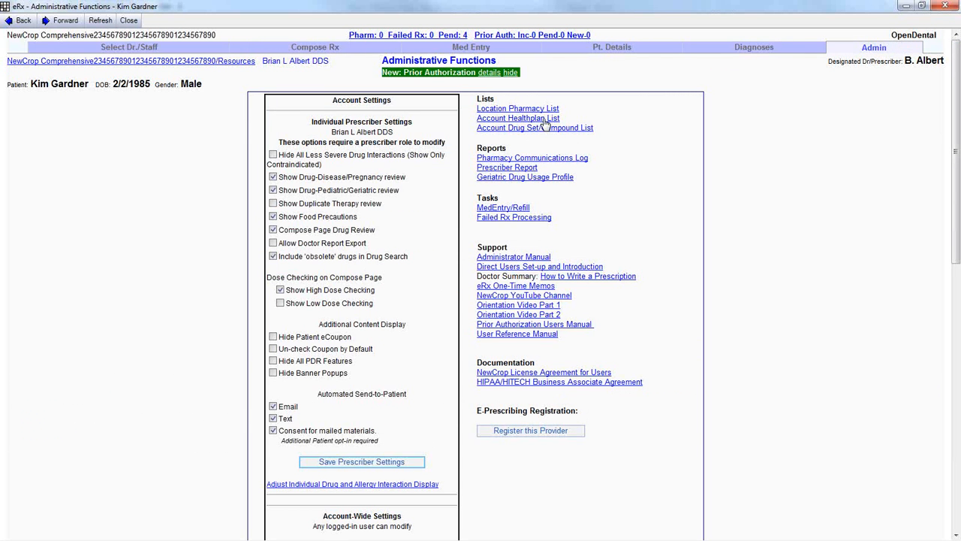
# Open the Account Healthplan List showing the account's twelve health plans
pyautogui.click(518, 118)
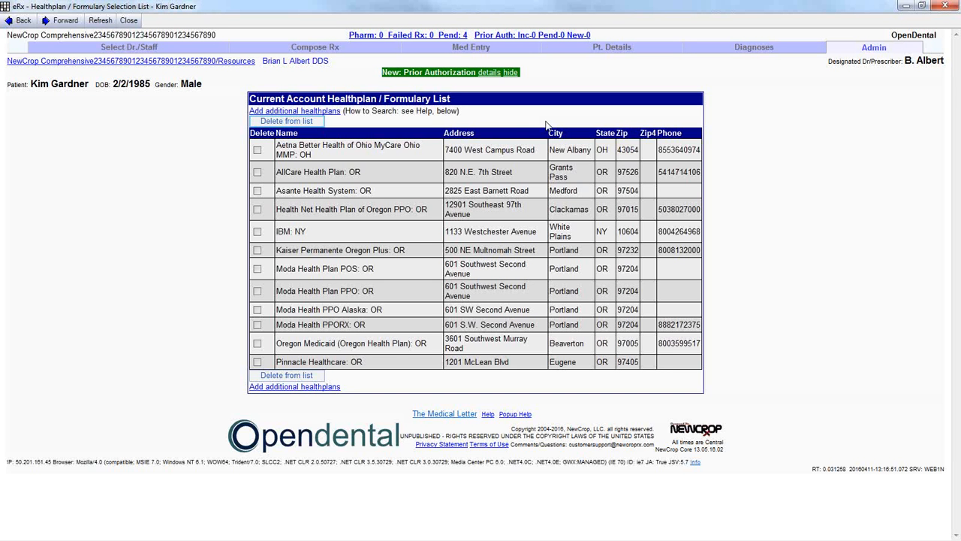
pyautogui.moveTo(538, 123)
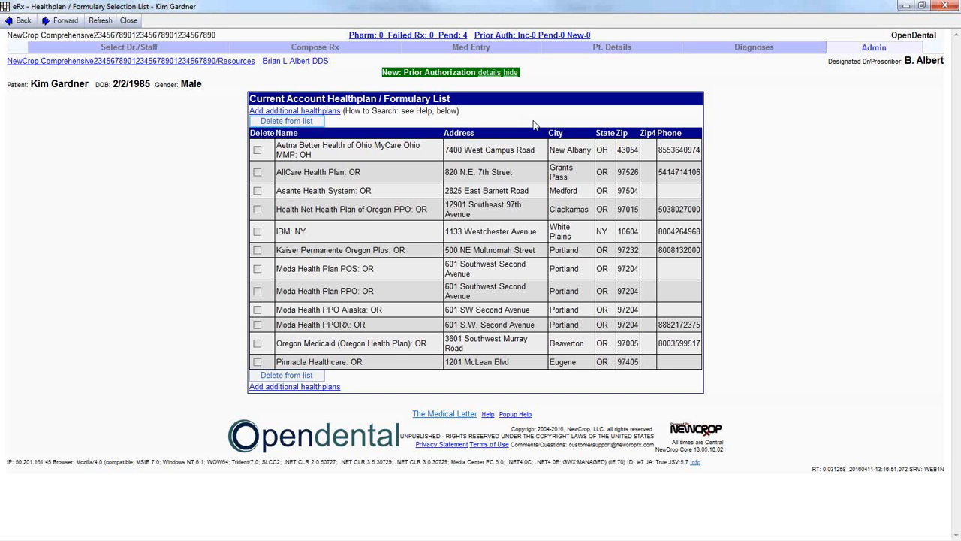
pyautogui.moveTo(539, 129)
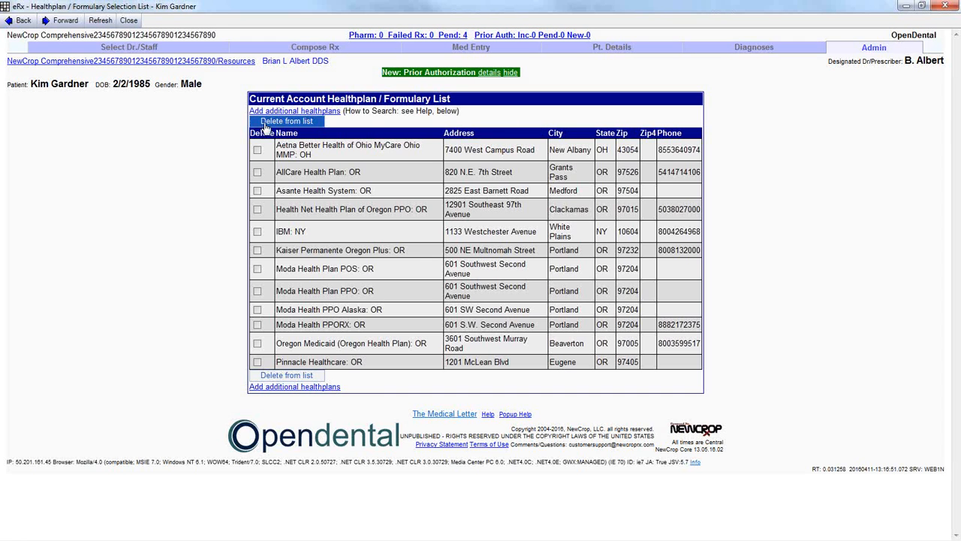
pyautogui.moveTo(315, 120)
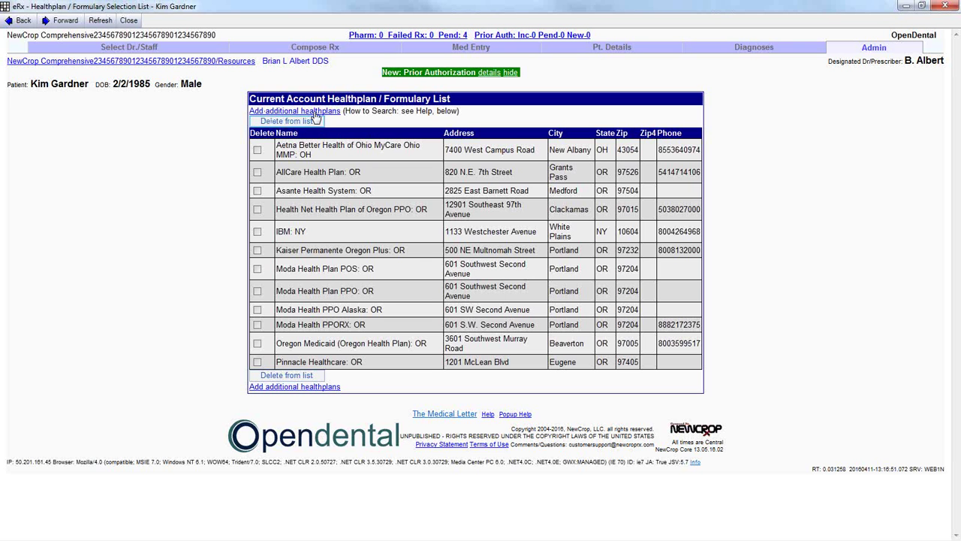
pyautogui.moveTo(330, 121)
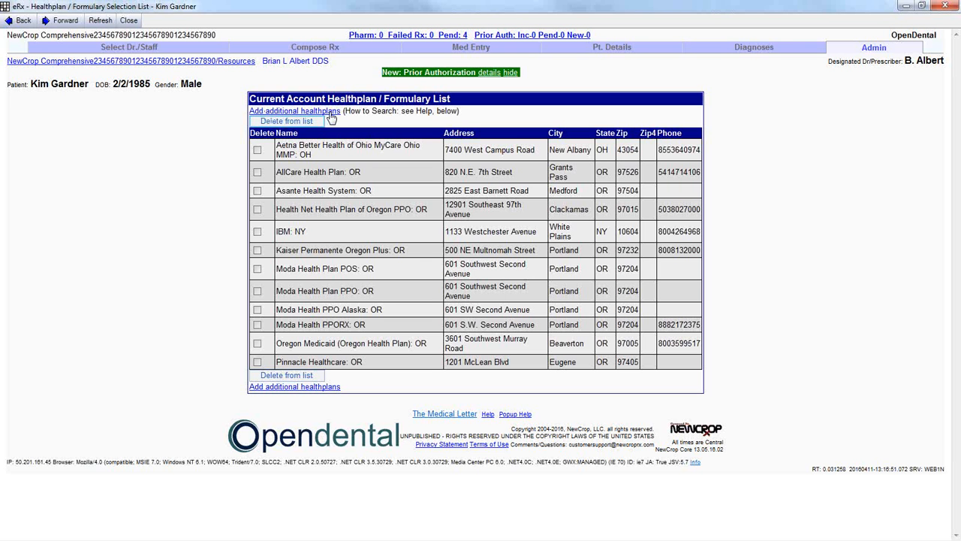
pyautogui.click(294, 111)
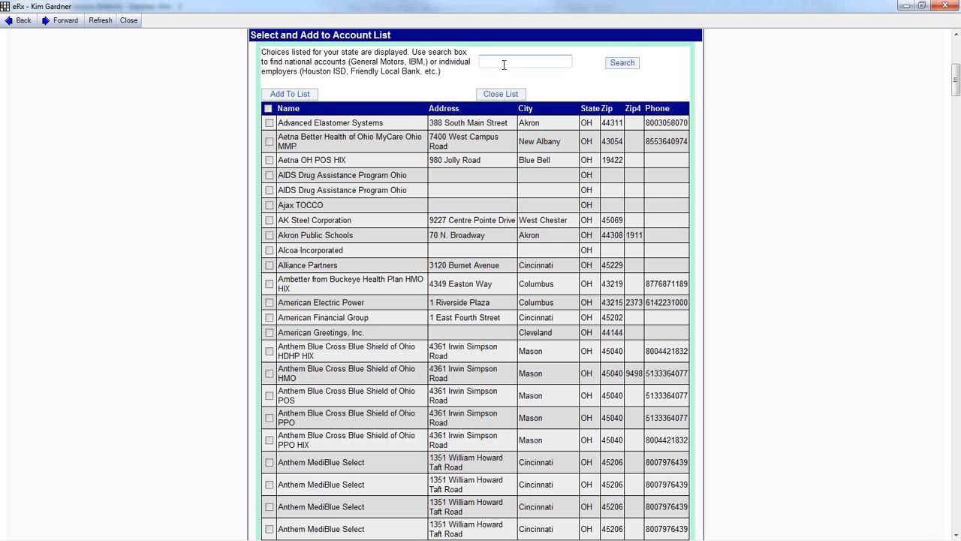
pyautogui.write('Moda')
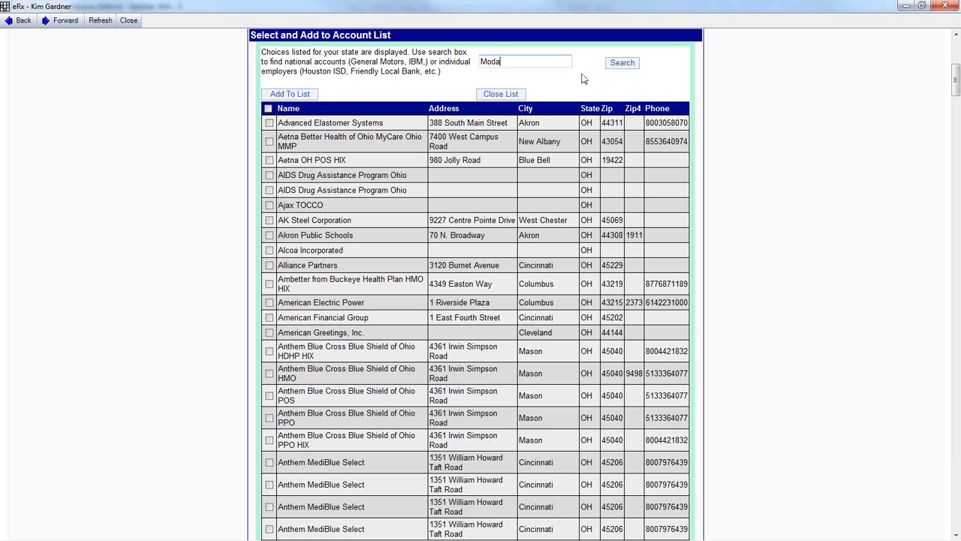
pyautogui.click(622, 62)
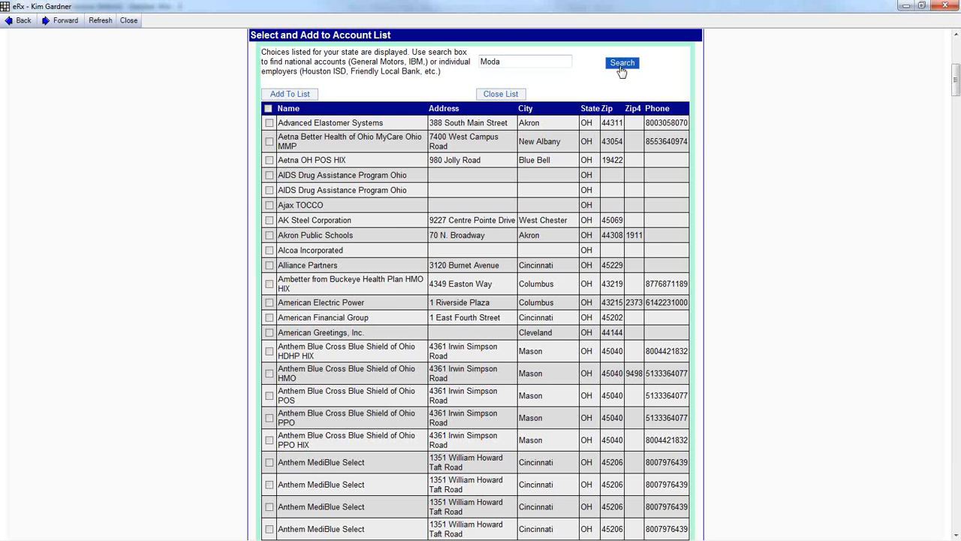
pyautogui.click(621, 62)
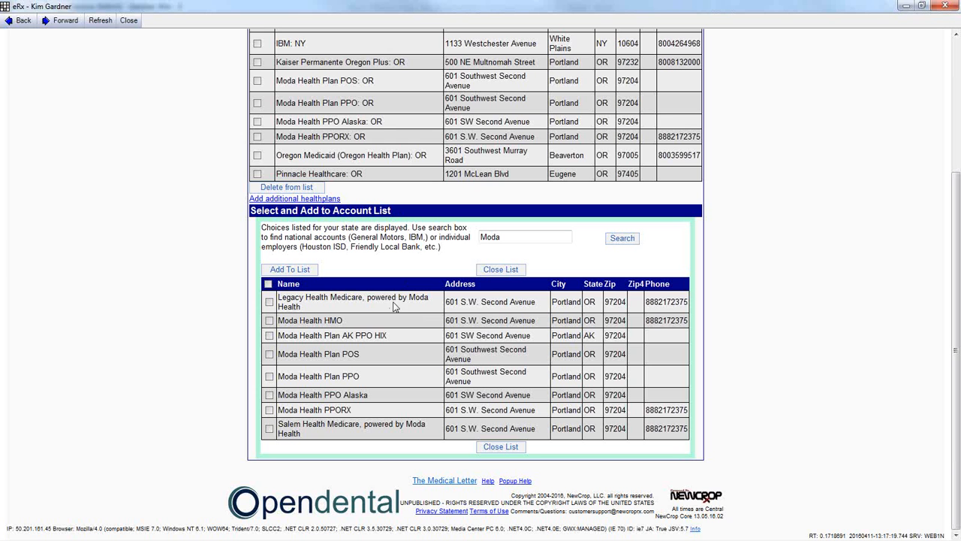
pyautogui.moveTo(380, 424)
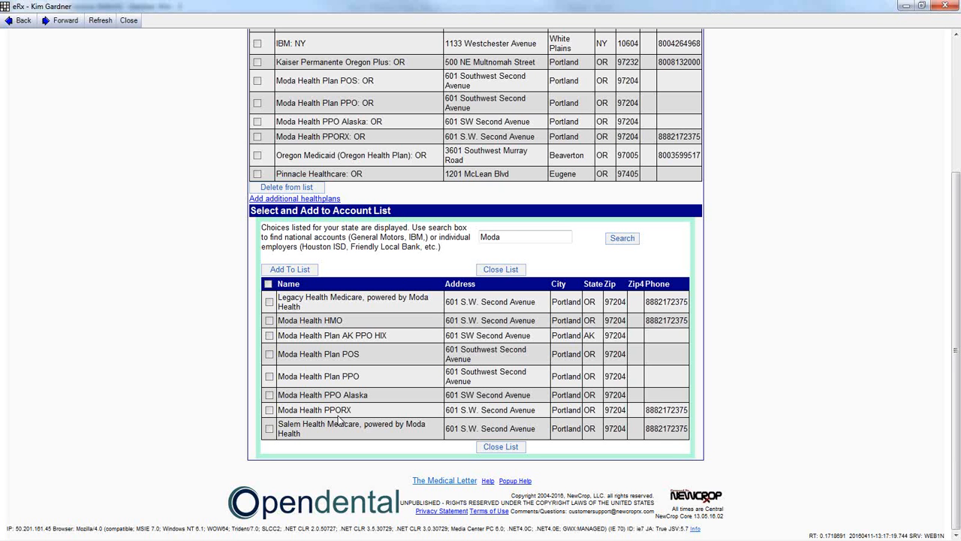
pyautogui.click(268, 376)
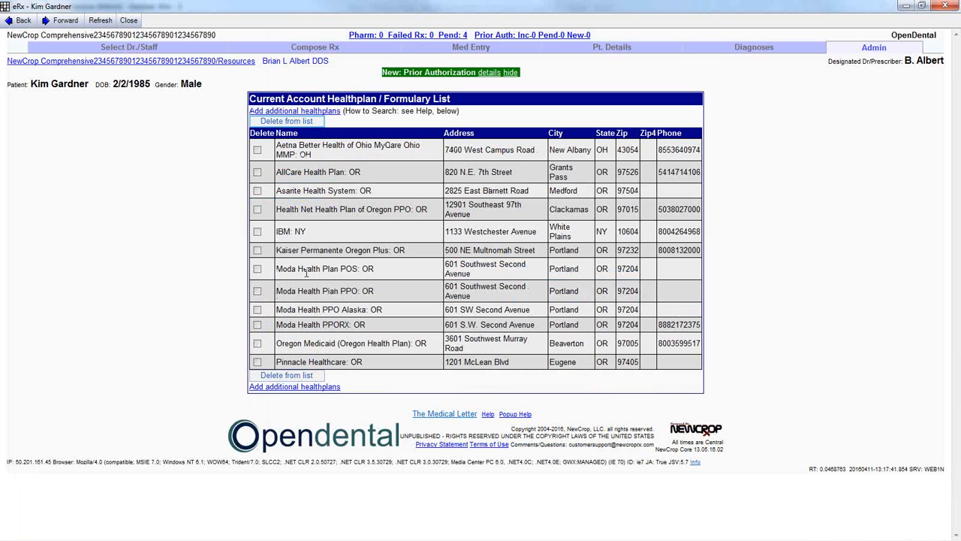
pyautogui.moveTo(526, 291)
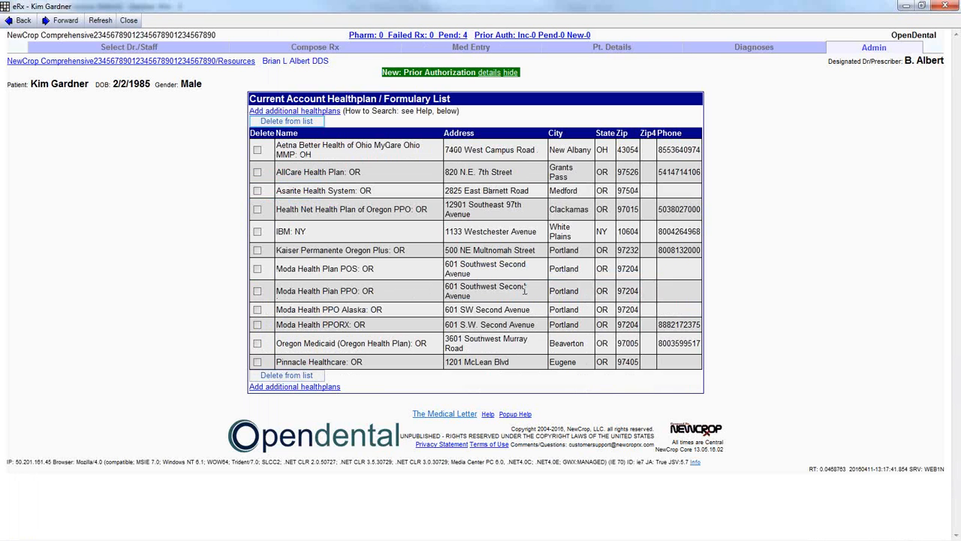
pyautogui.moveTo(480, 285)
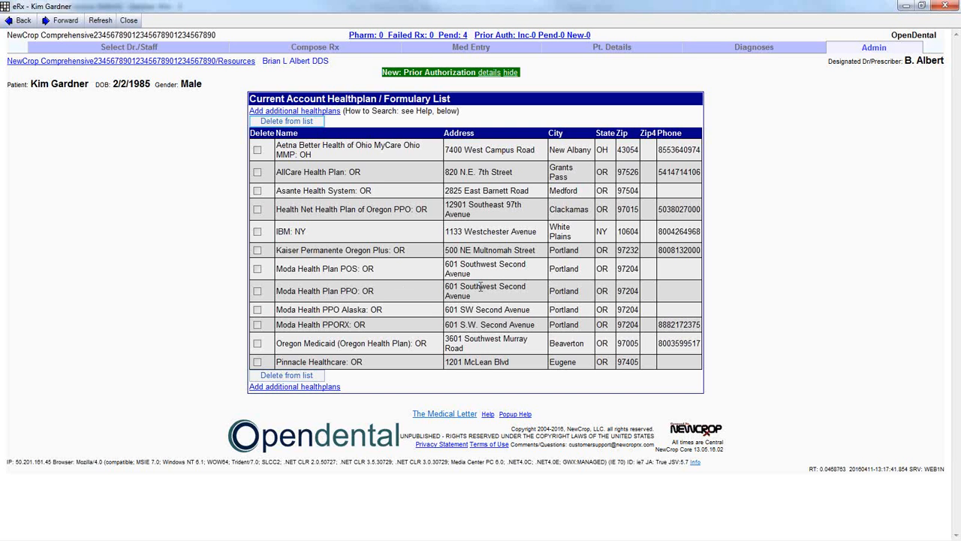
pyautogui.moveTo(605, 69)
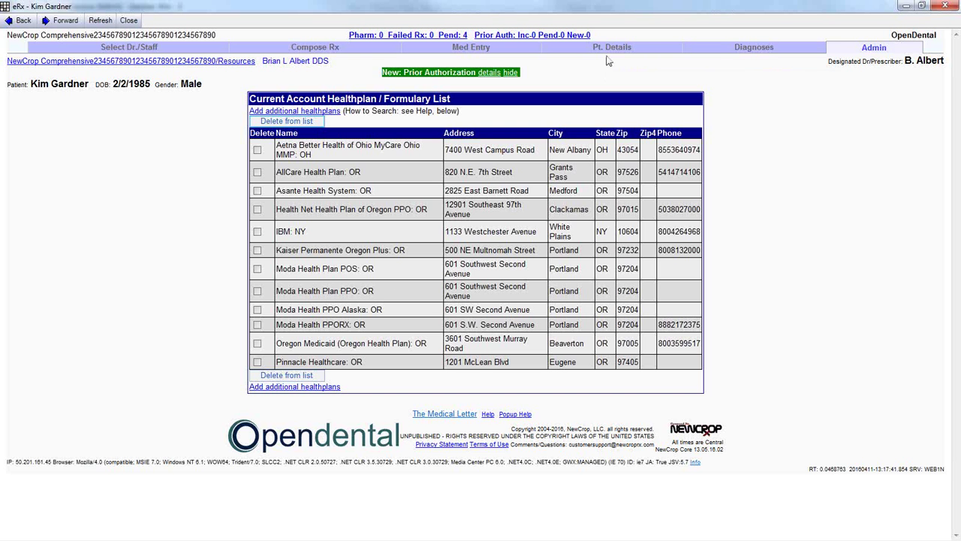
pyautogui.moveTo(627, 54)
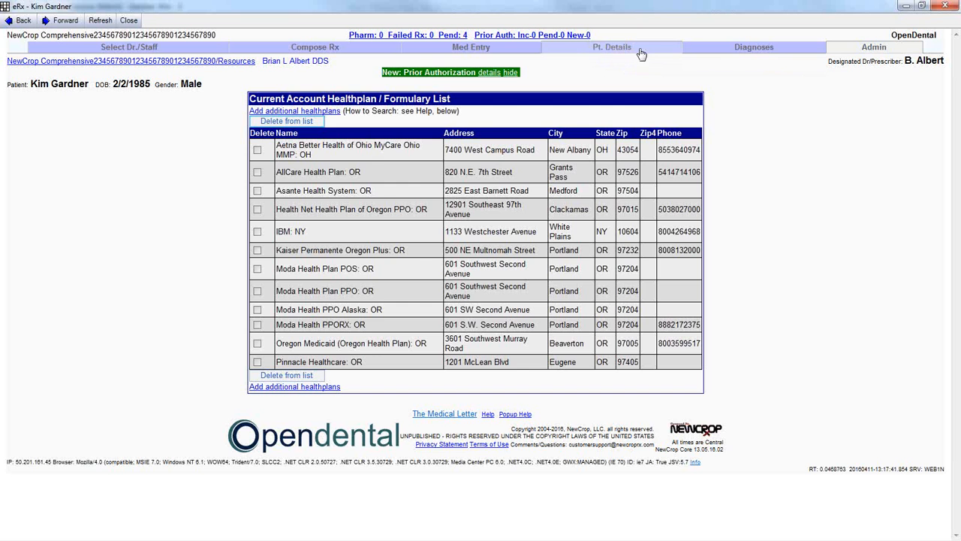
# Keep Moda Health Plan PPO: OR as primary plan, save, and go to Compose Rx
pyautogui.click(619, 48)
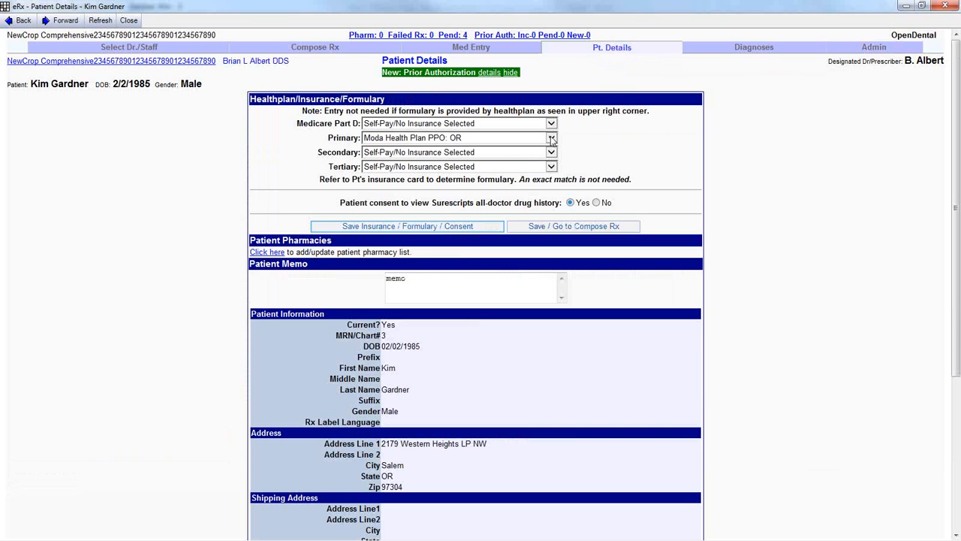
pyautogui.click(550, 137)
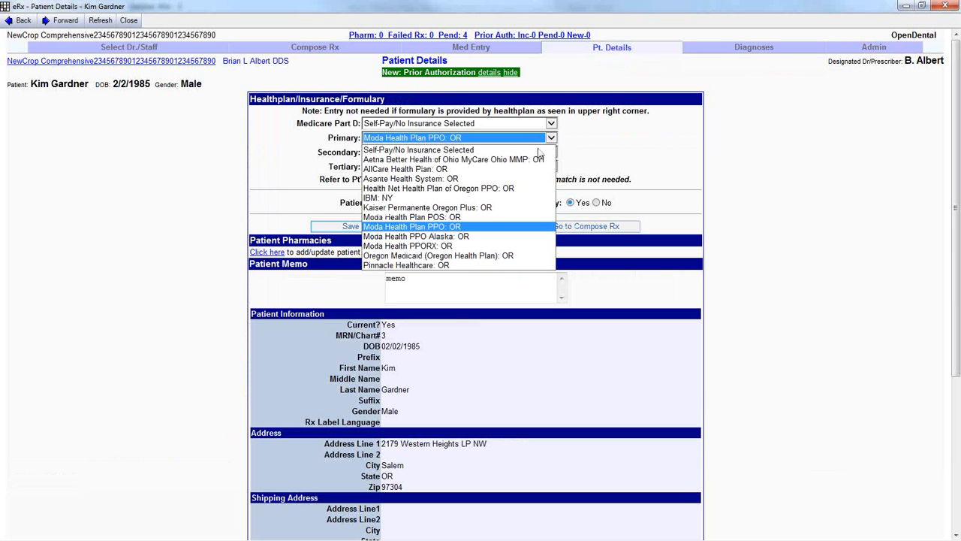
pyautogui.click(412, 226)
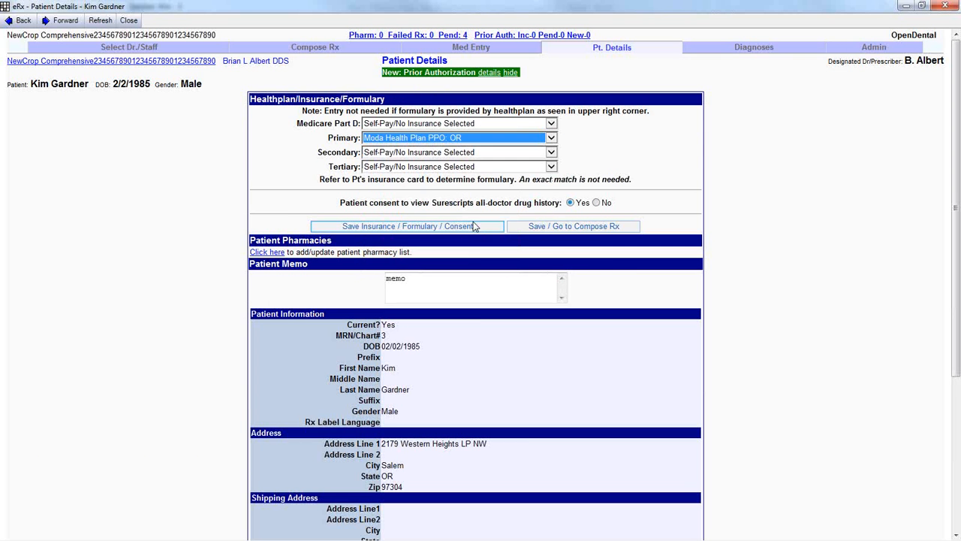
pyautogui.moveTo(534, 146)
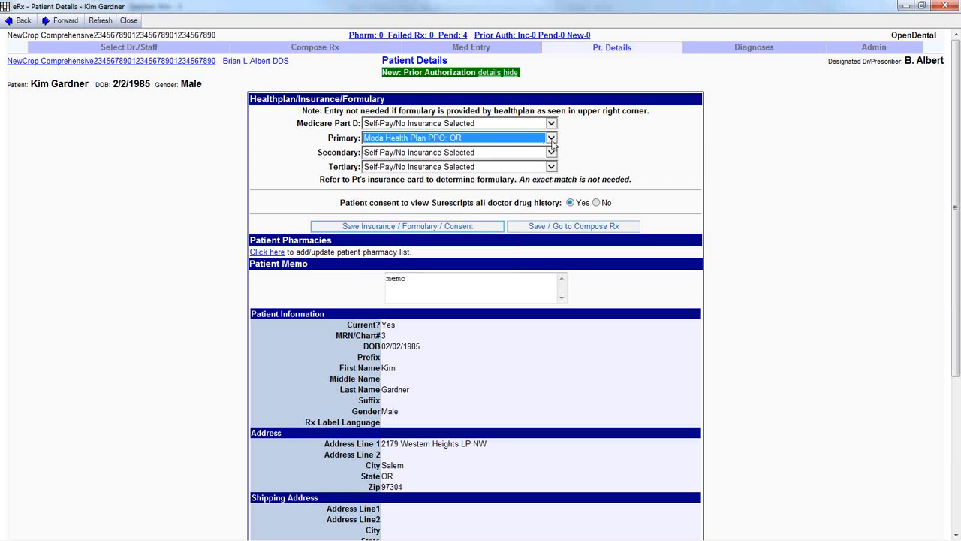
pyautogui.moveTo(564, 139)
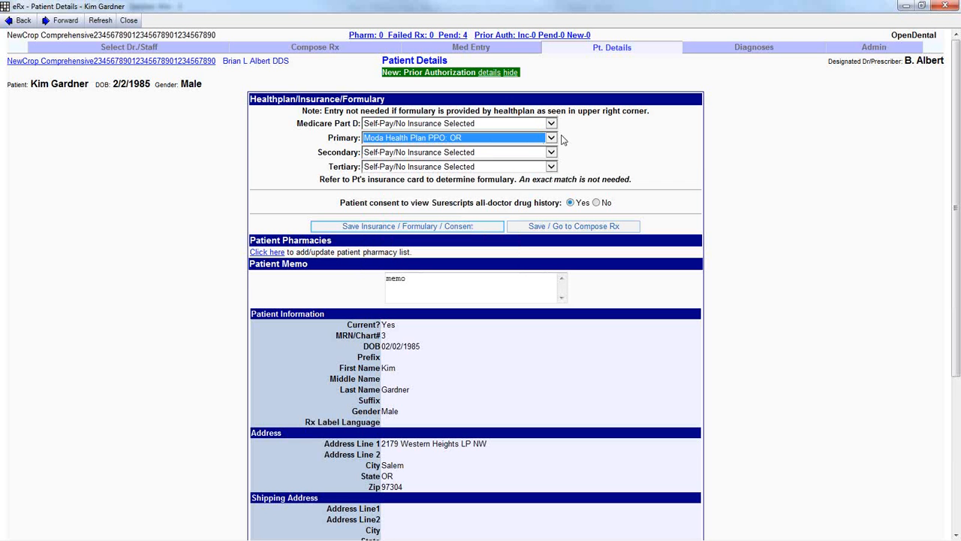
pyautogui.moveTo(540, 173)
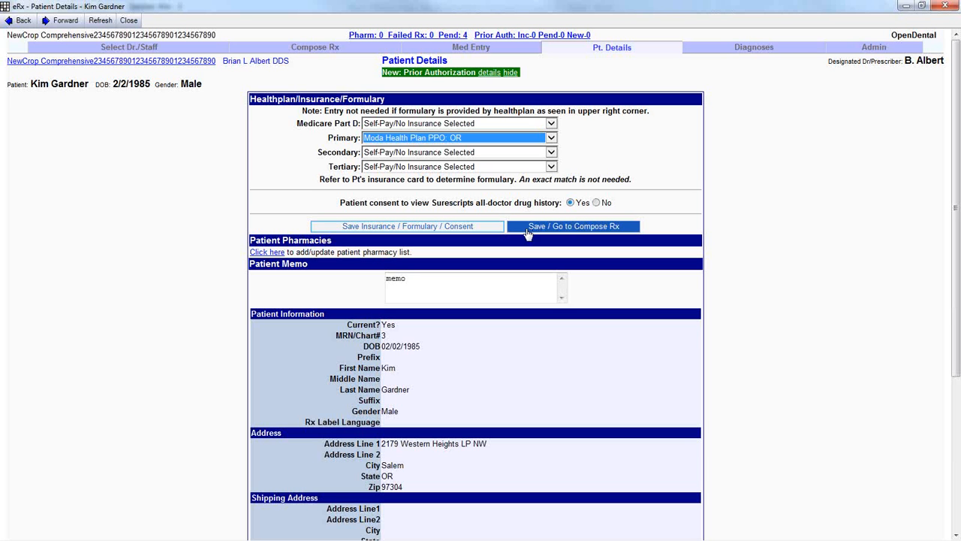
pyautogui.moveTo(590, 232)
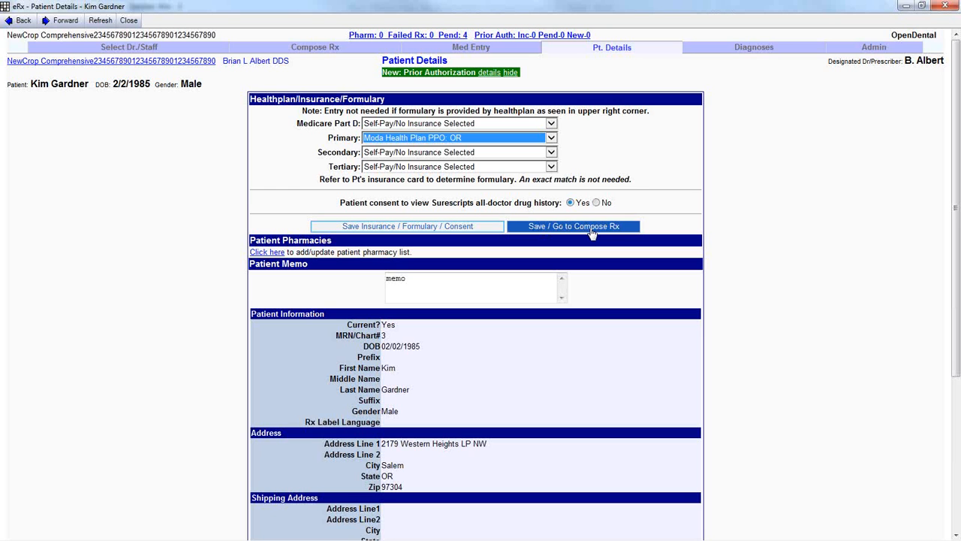
pyautogui.click(573, 226)
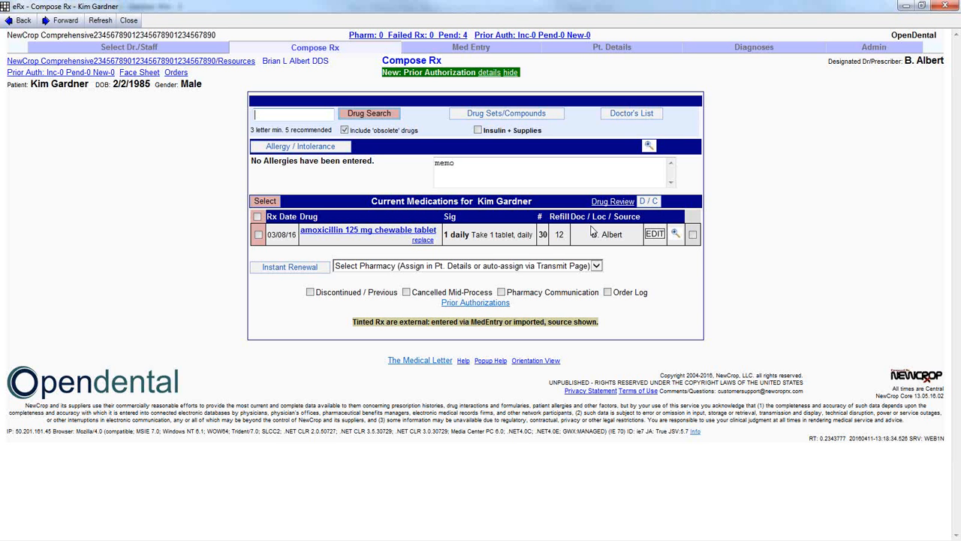
# Search the drug database for 'citalopram' to list its tablet and oral solution strengths
pyautogui.write('cir')
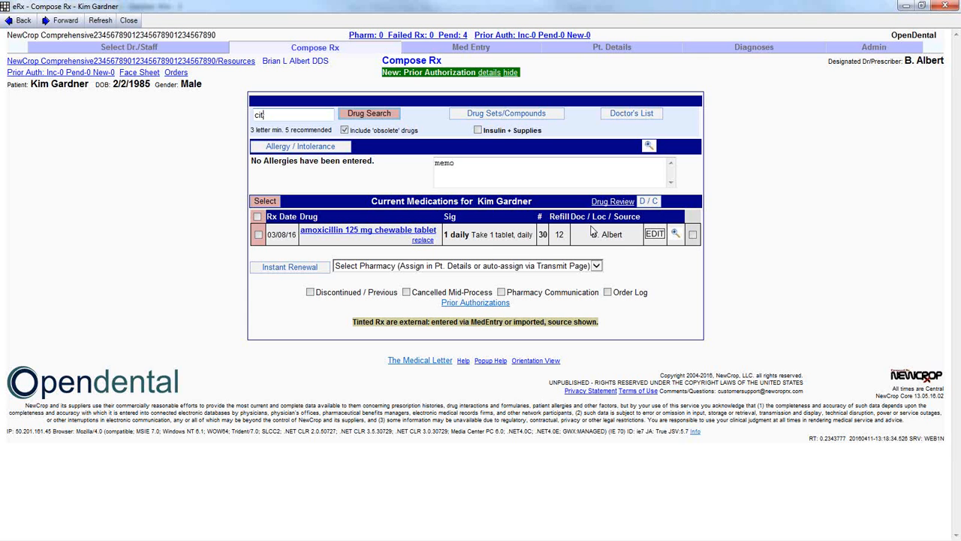
pyautogui.write('alopram')
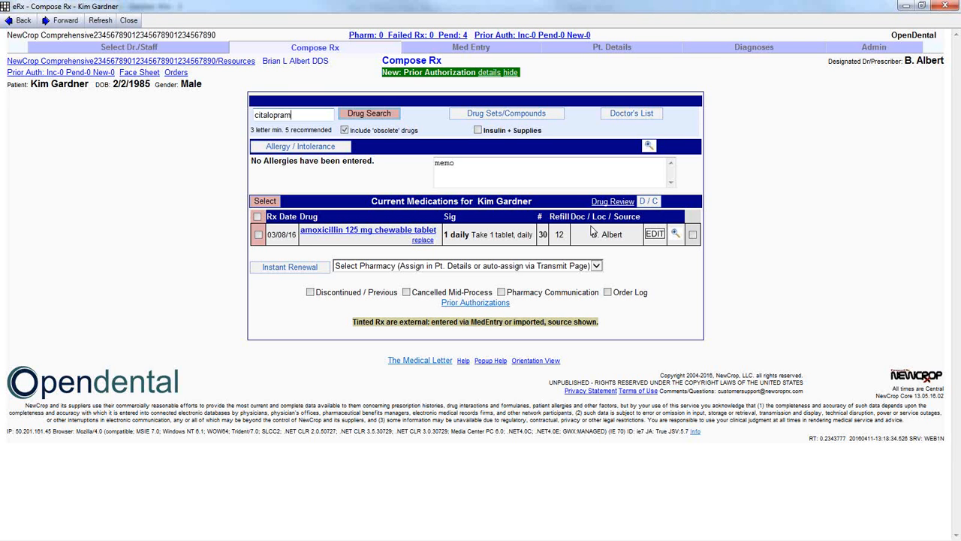
pyautogui.click(368, 113)
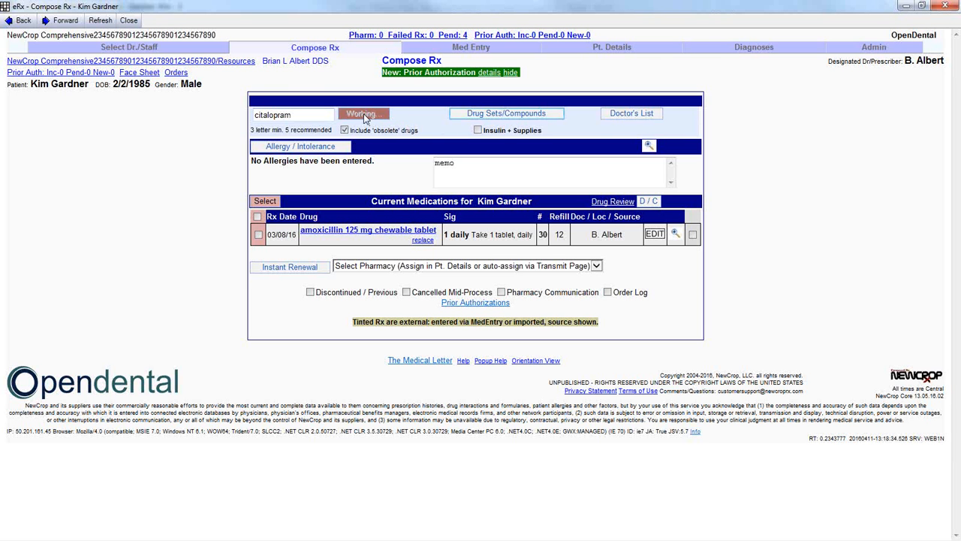
pyautogui.click(363, 113)
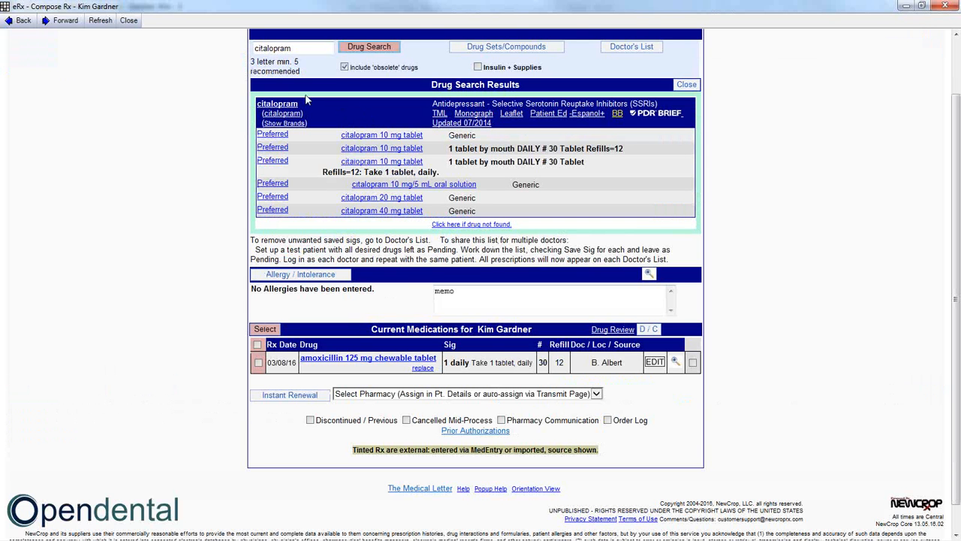
pyautogui.moveTo(321, 142)
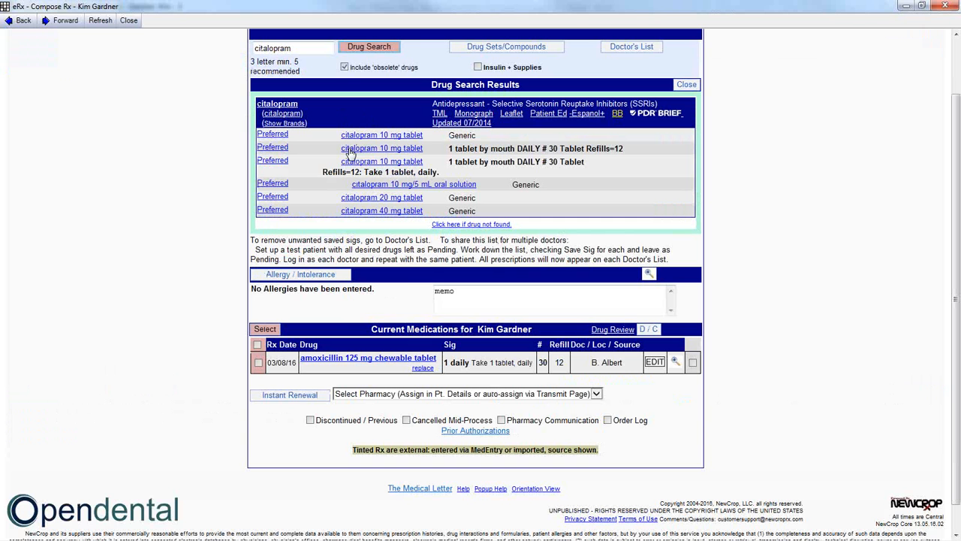
pyautogui.moveTo(360, 202)
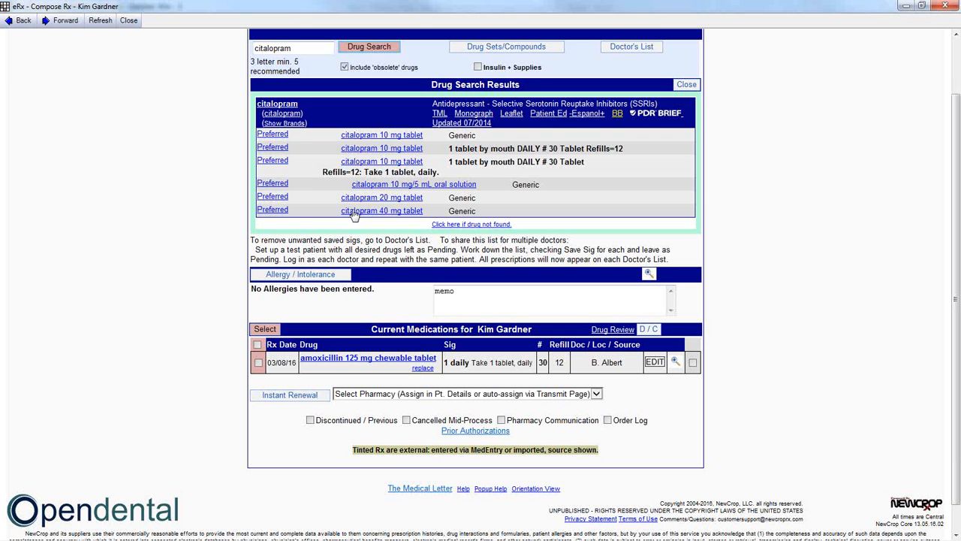
pyautogui.moveTo(298, 212)
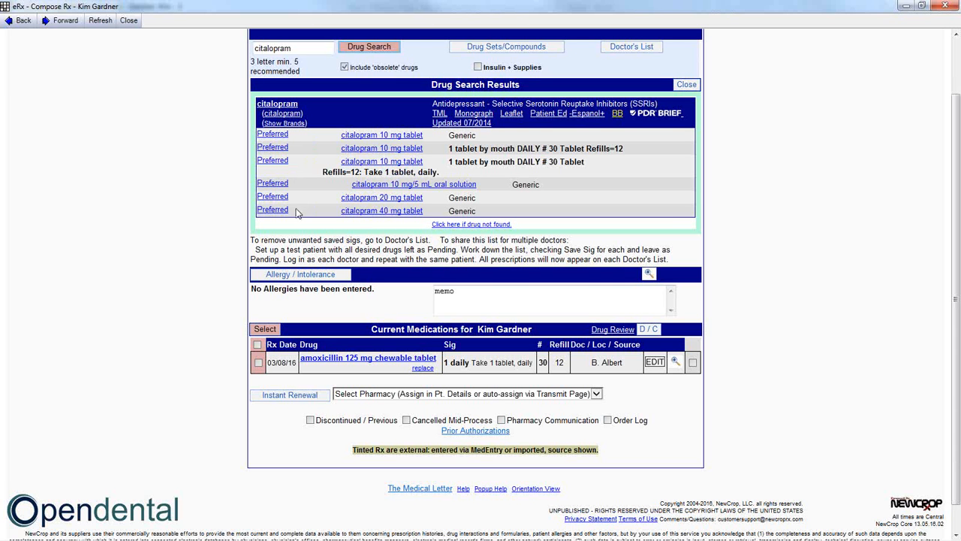
pyautogui.moveTo(391, 139)
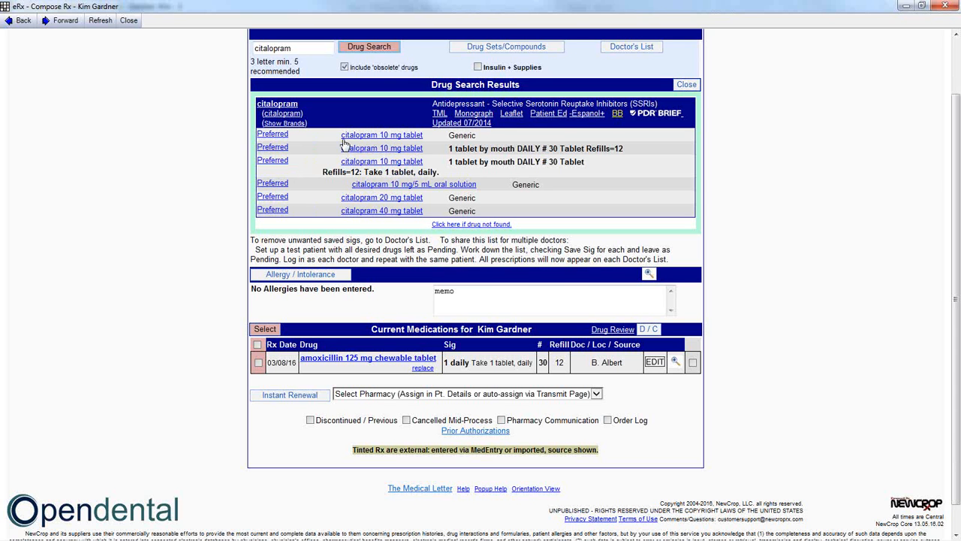
pyautogui.moveTo(411, 141)
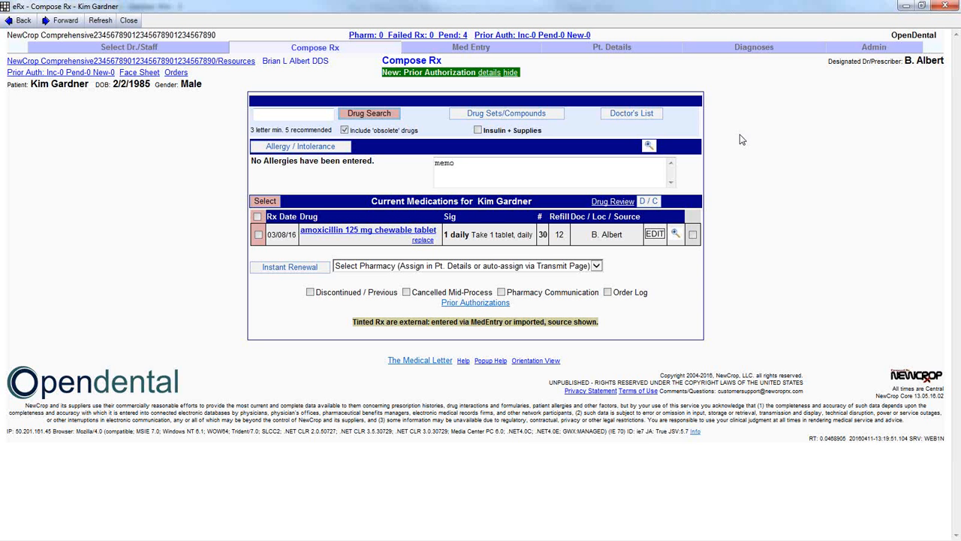
pyautogui.moveTo(754, 133)
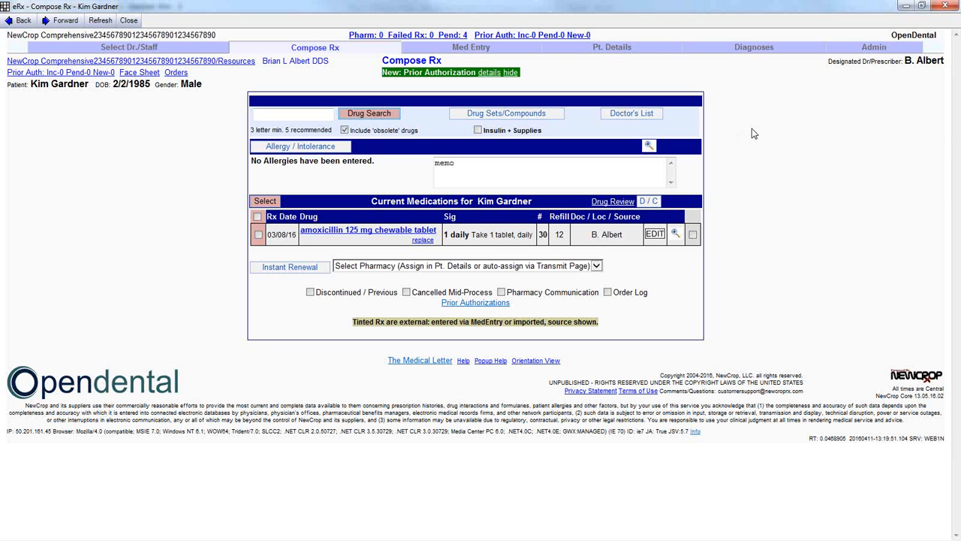
pyautogui.moveTo(738, 195)
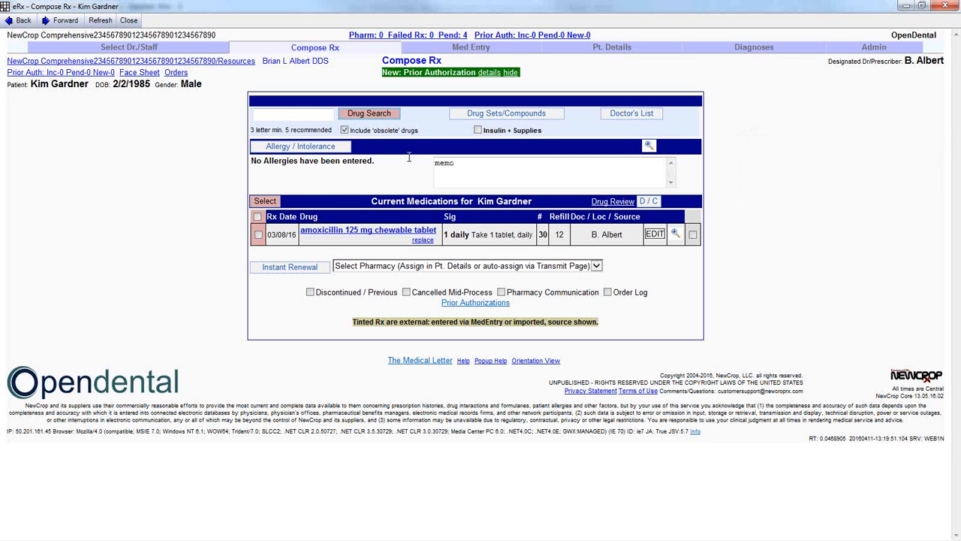
pyautogui.moveTo(687, 308)
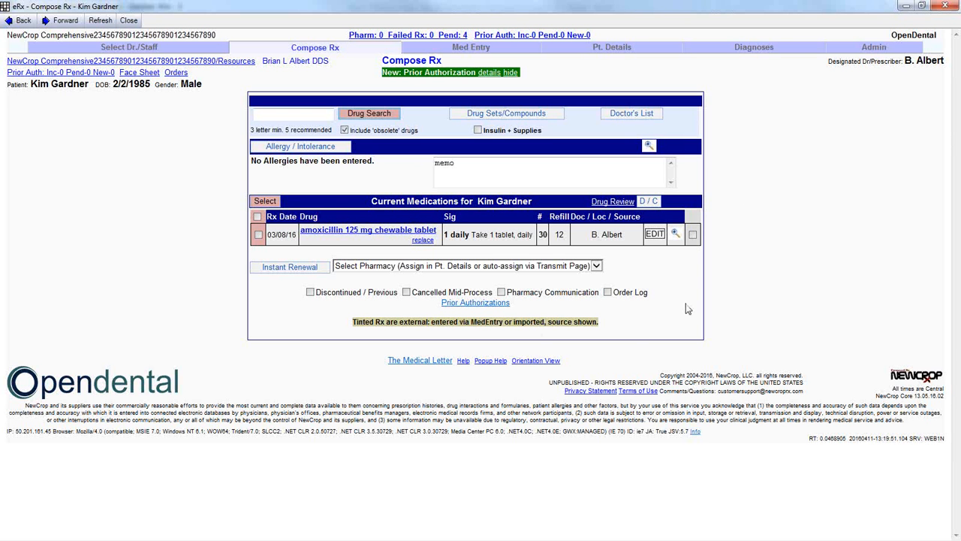
pyautogui.moveTo(268, 254)
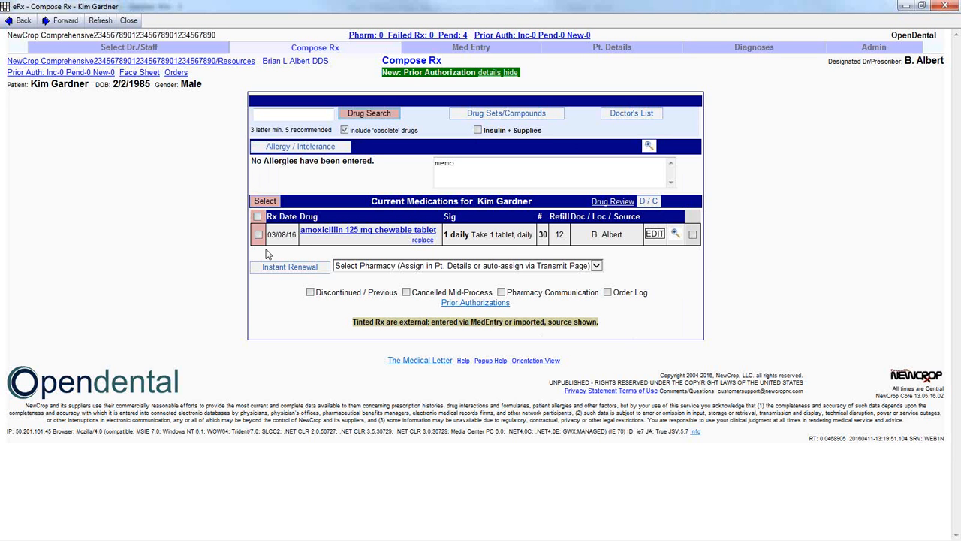
pyautogui.moveTo(342, 174)
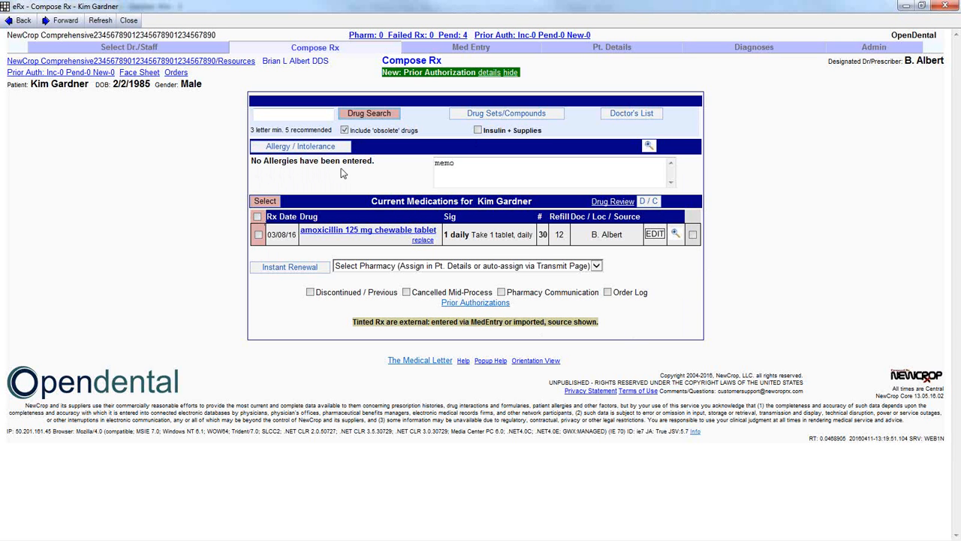
pyautogui.moveTo(258, 171)
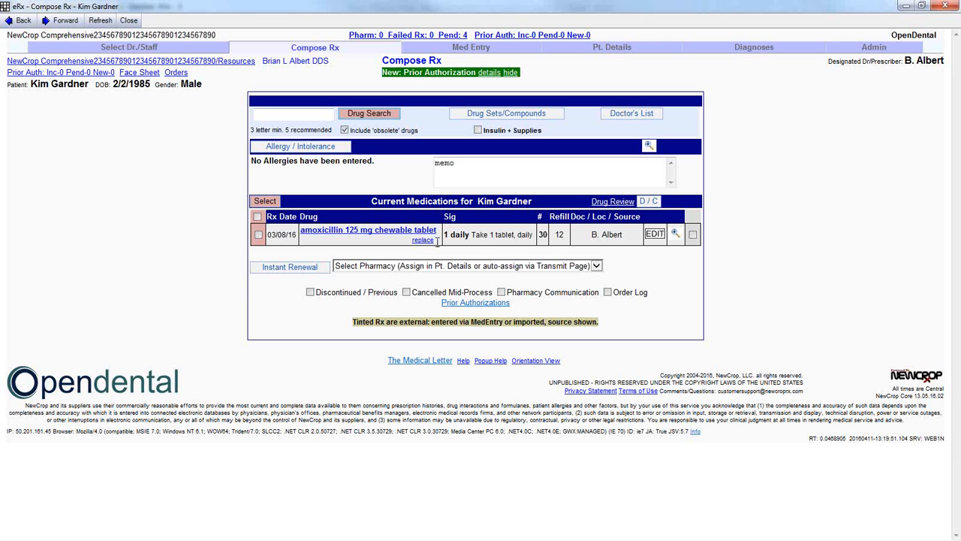
pyautogui.moveTo(424, 248)
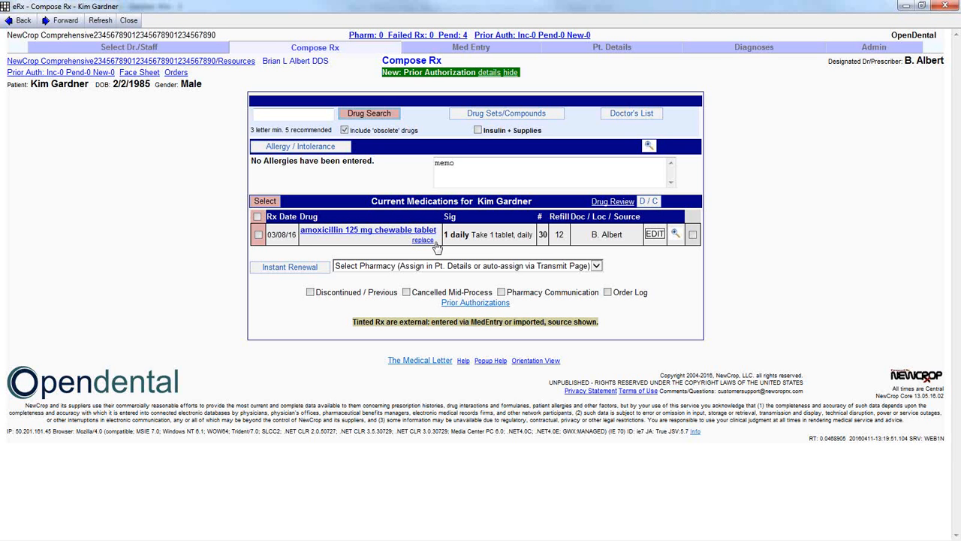
pyautogui.moveTo(424, 242)
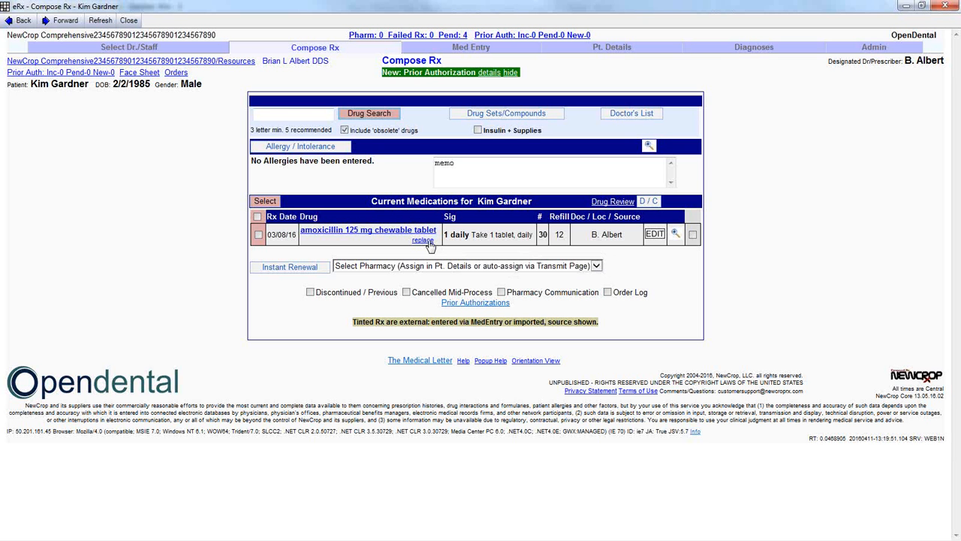
pyautogui.moveTo(399, 257)
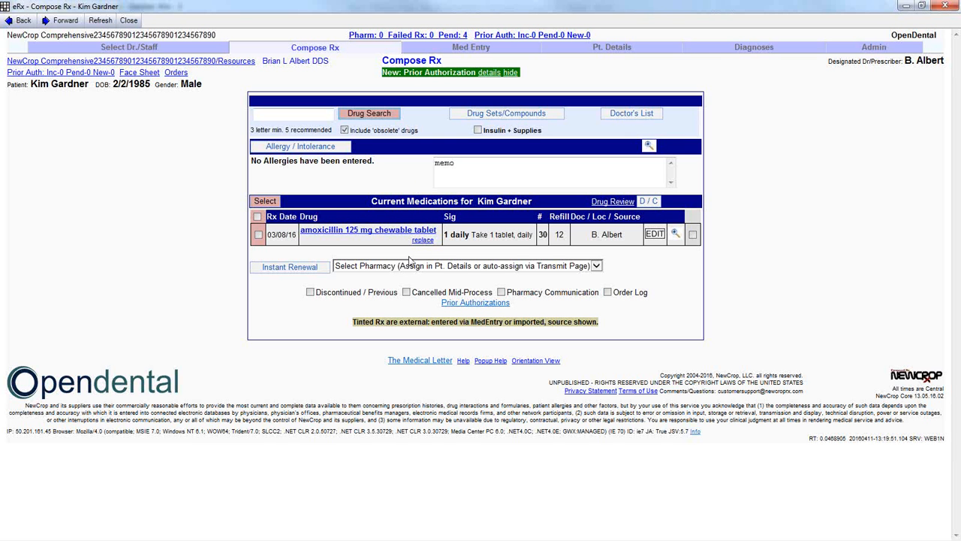
pyautogui.moveTo(410, 258)
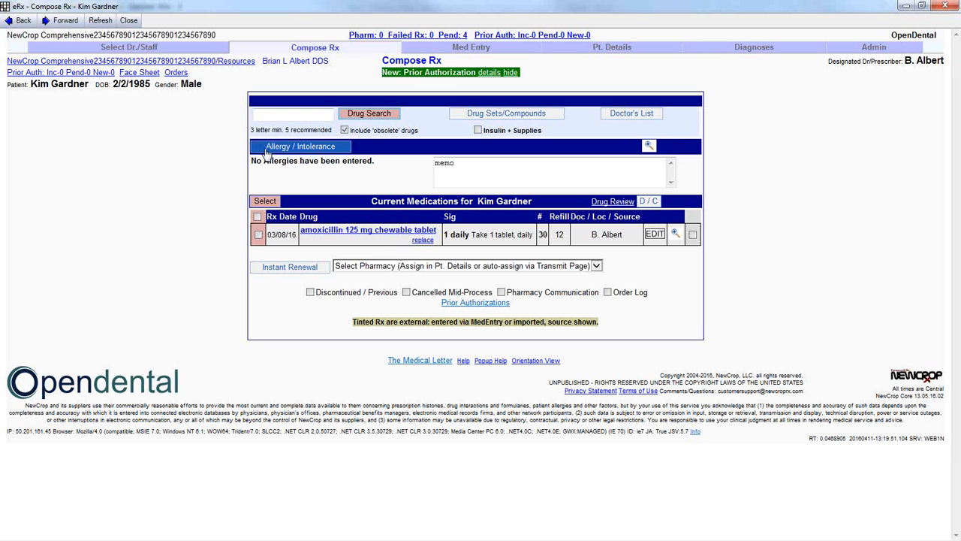
pyautogui.moveTo(338, 148)
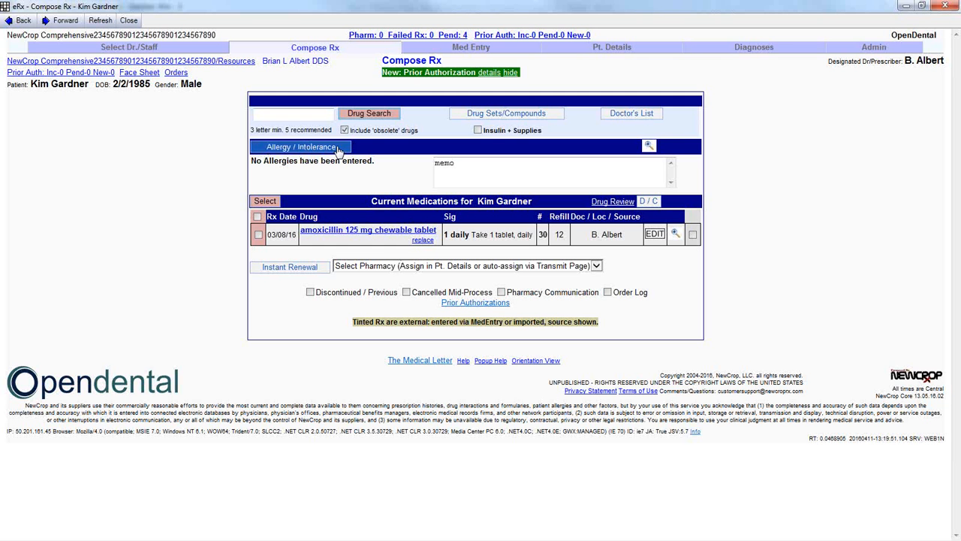
# Search allergies for 'Latex' and select Latex (Common)
pyautogui.click(301, 147)
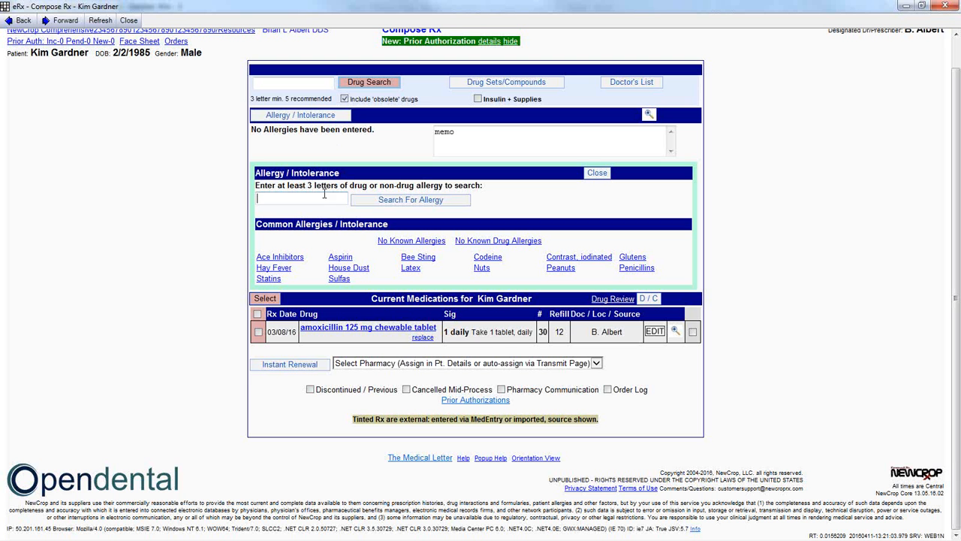
pyautogui.write('Latex')
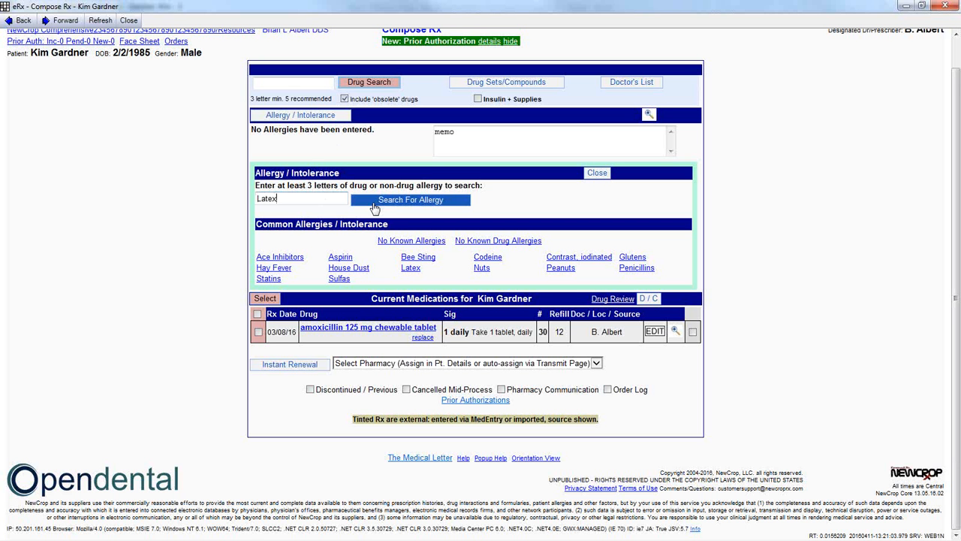
pyautogui.click(410, 199)
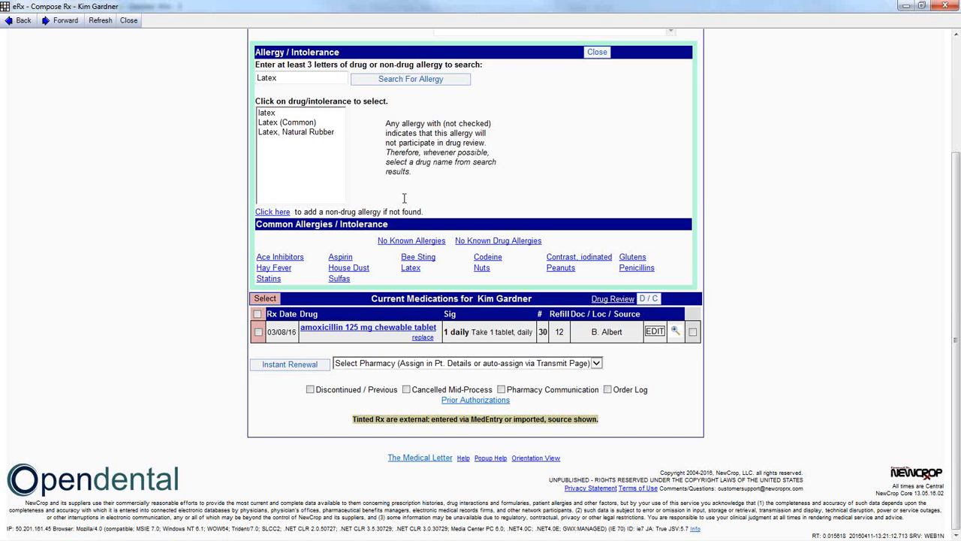
pyautogui.moveTo(409, 195)
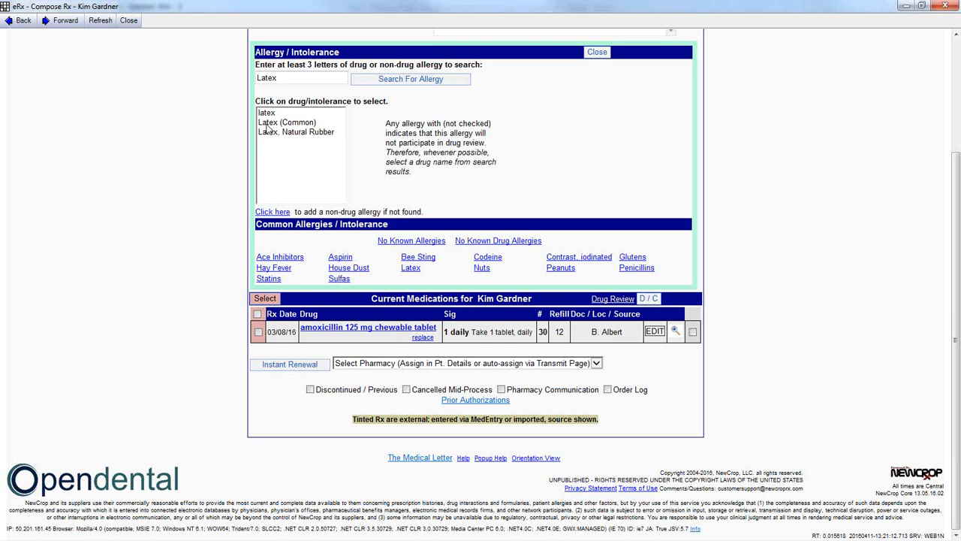
pyautogui.click(287, 122)
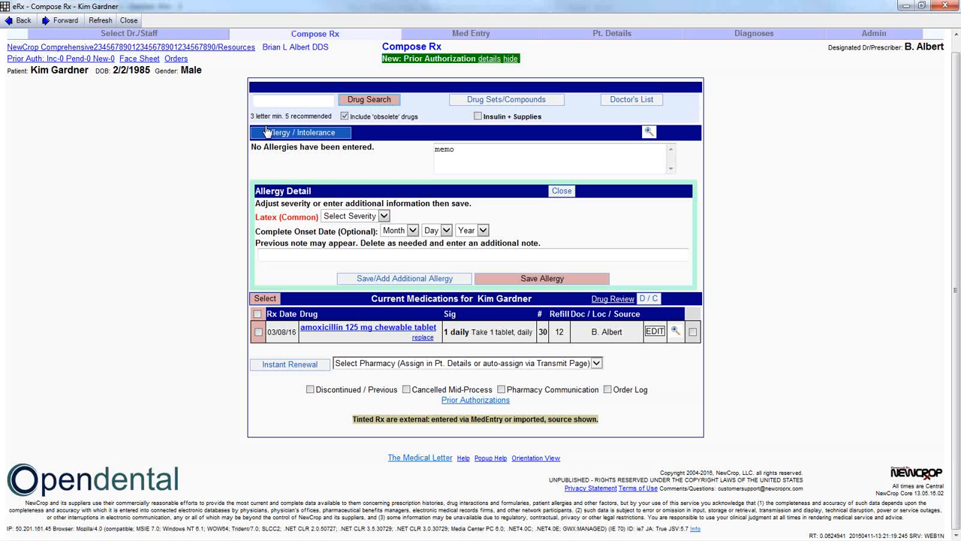
pyautogui.moveTo(270, 216)
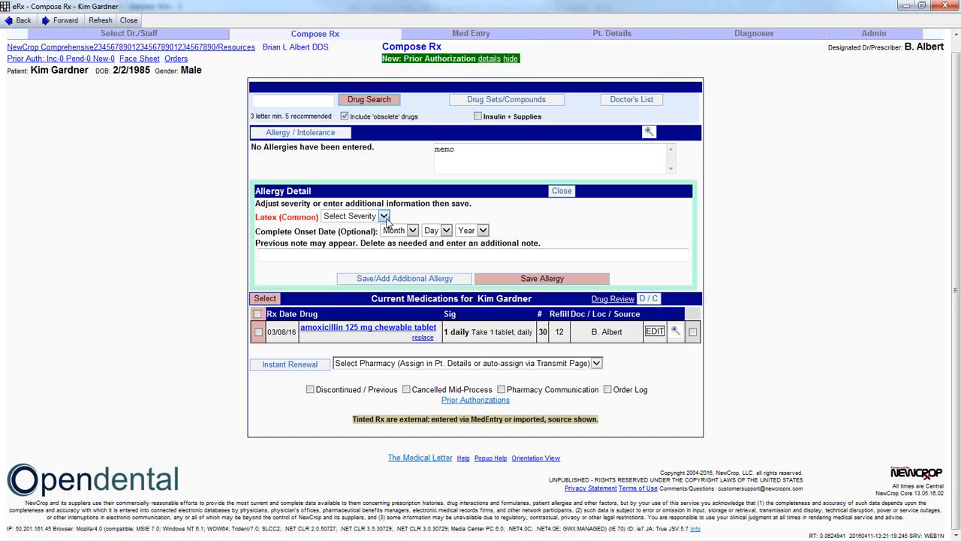
# Set severity to Moderate, onset Jan 1 2002, and note 'Hives'
pyautogui.click(384, 216)
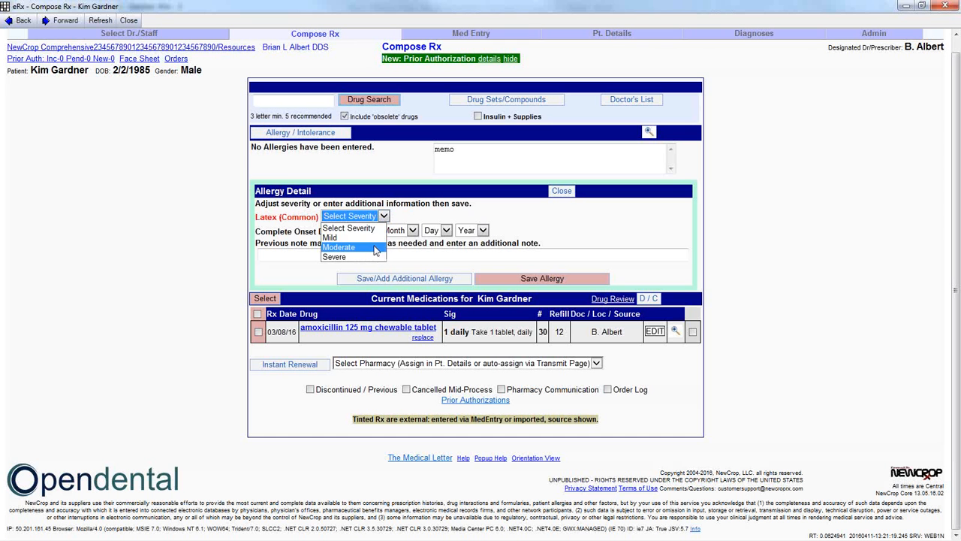
pyautogui.click(344, 247)
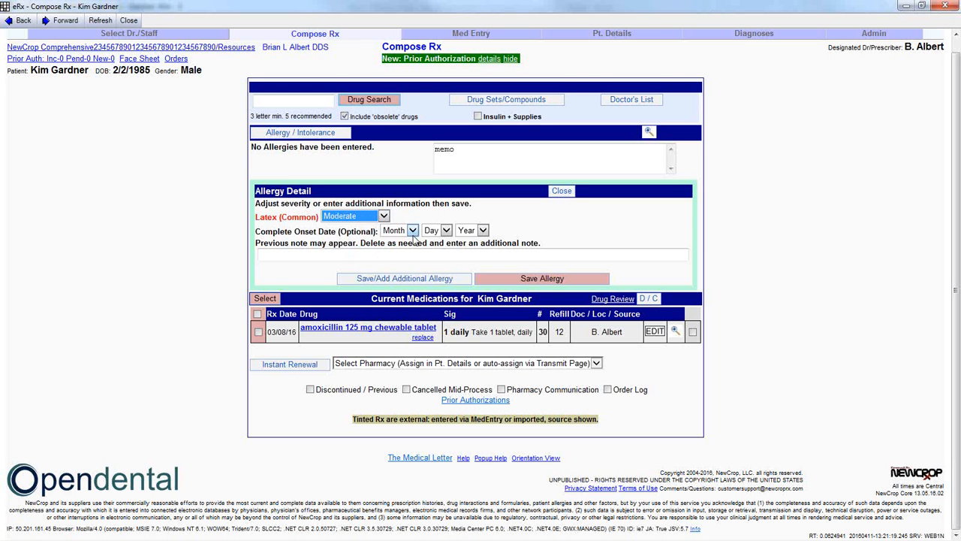
pyautogui.click(445, 230)
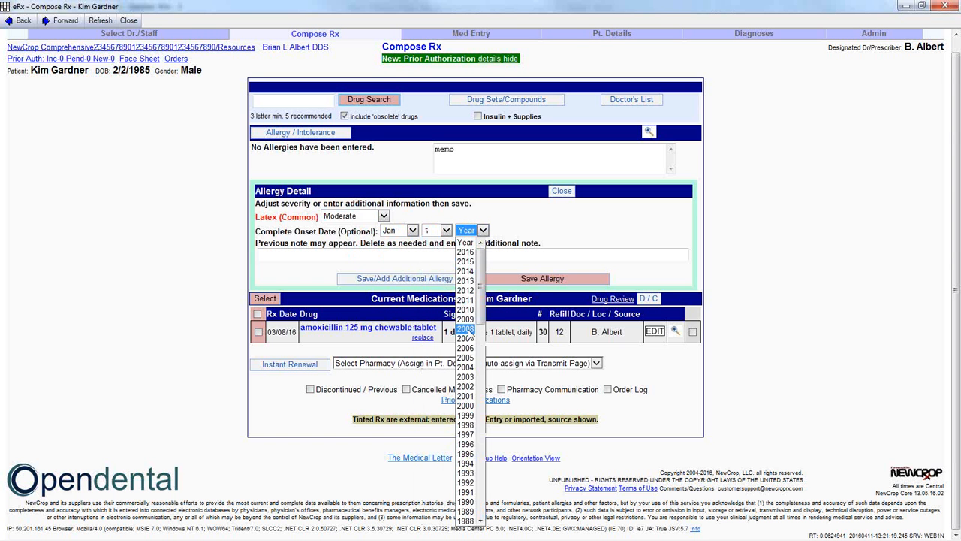
pyautogui.click(466, 387)
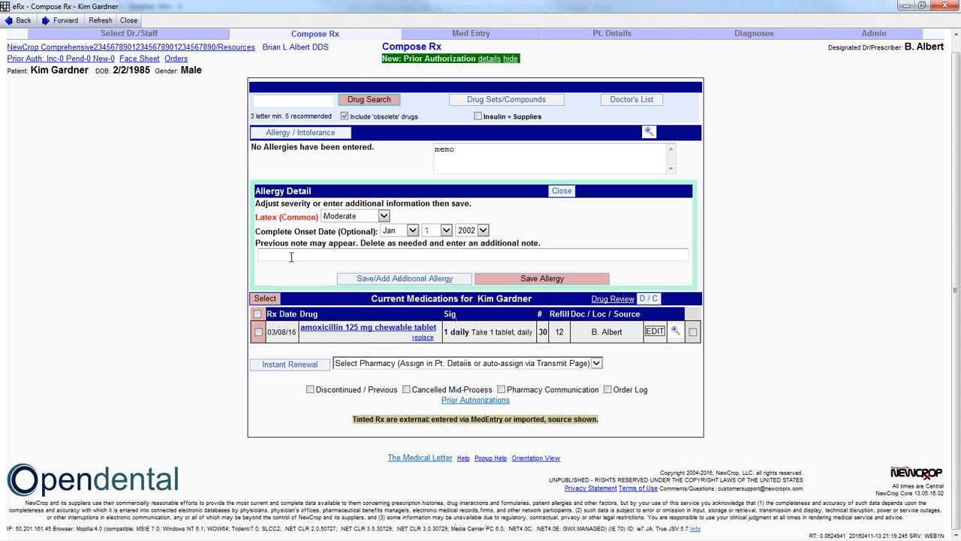
pyautogui.write('Hives')
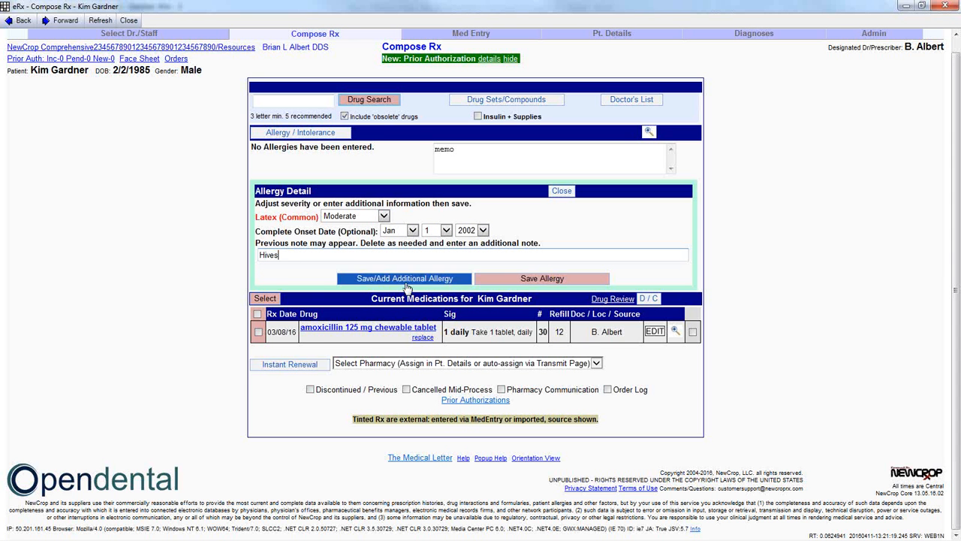
pyautogui.moveTo(533, 287)
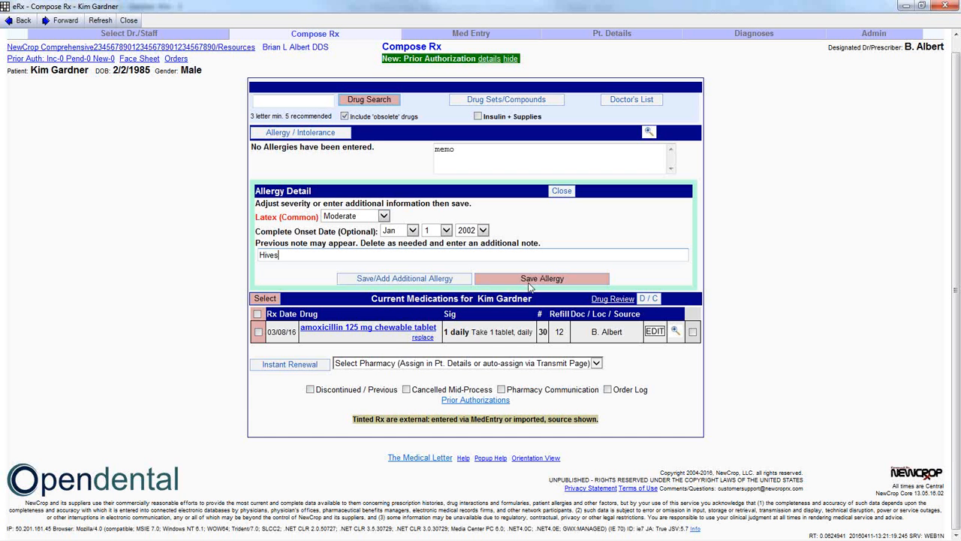
pyautogui.moveTo(404, 277)
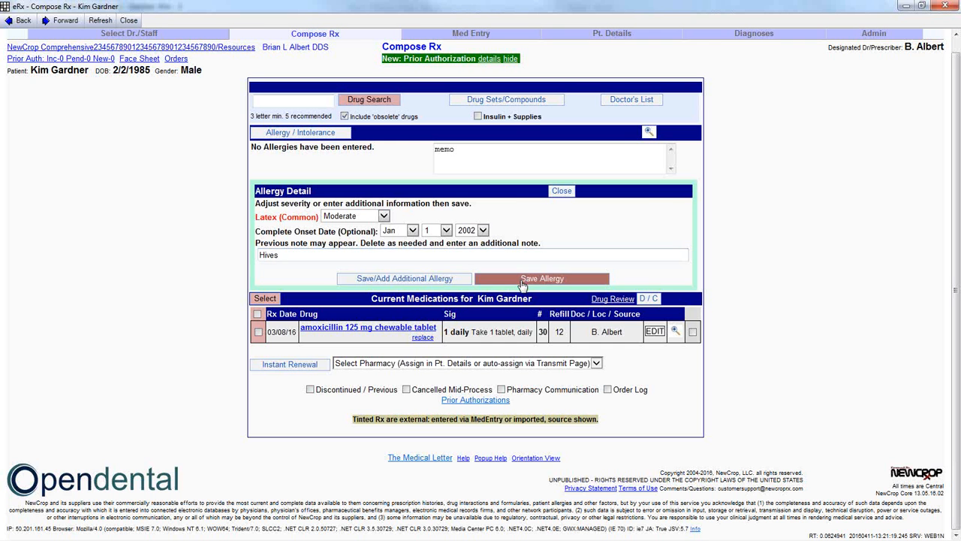
pyautogui.click(541, 277)
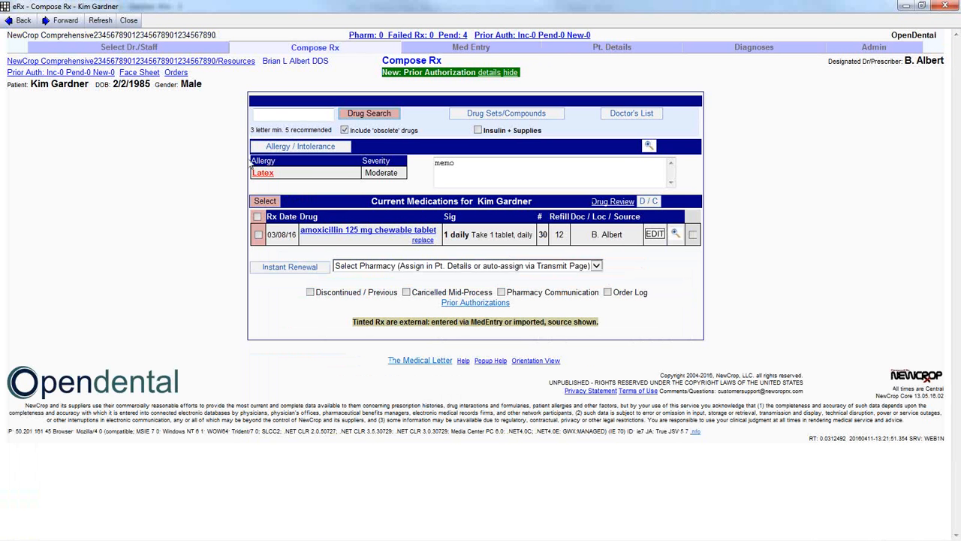
pyautogui.moveTo(676, 189)
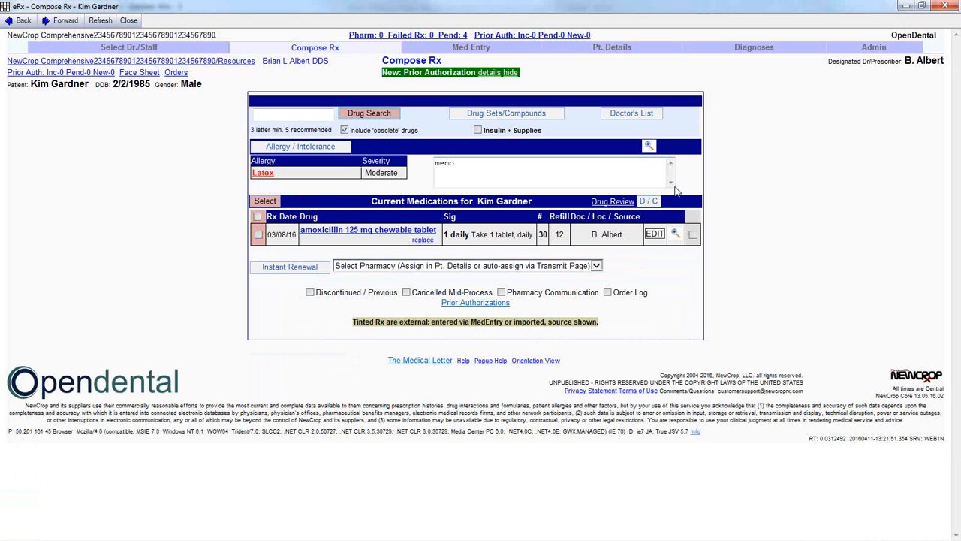
pyautogui.moveTo(657, 186)
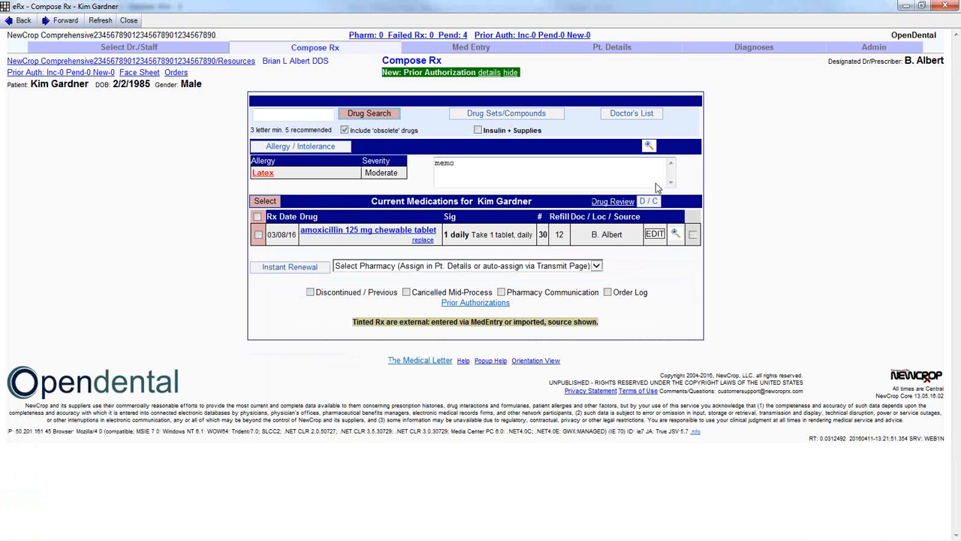
pyautogui.moveTo(638, 194)
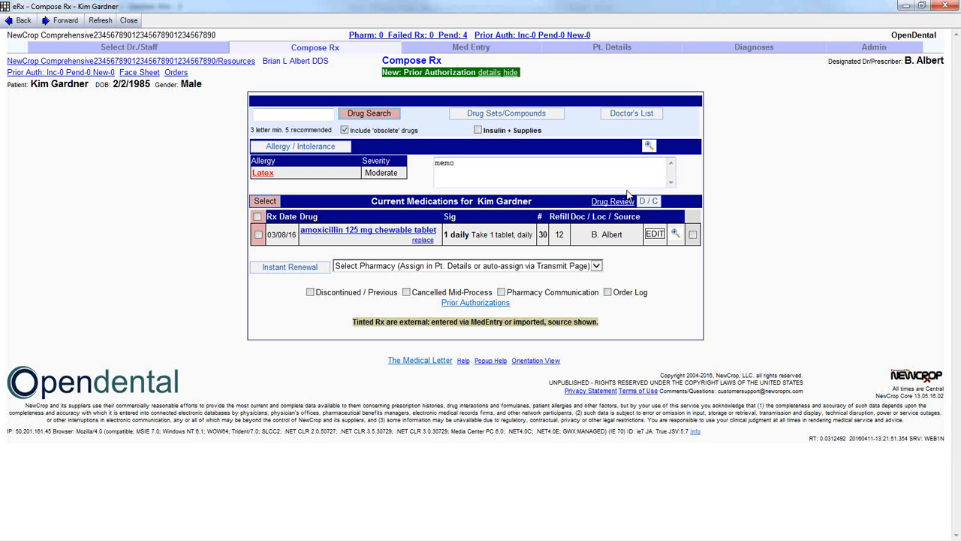
pyautogui.moveTo(488, 219)
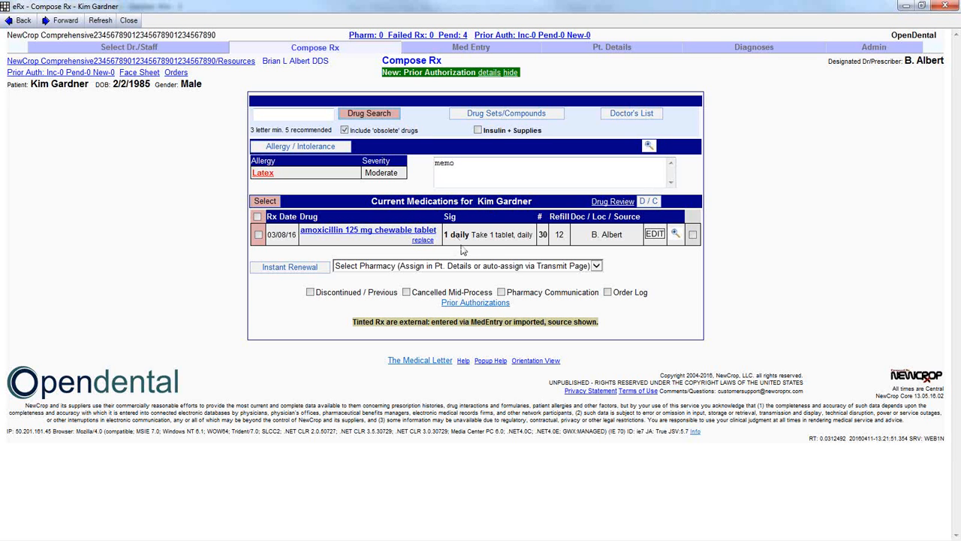
pyautogui.moveTo(457, 58)
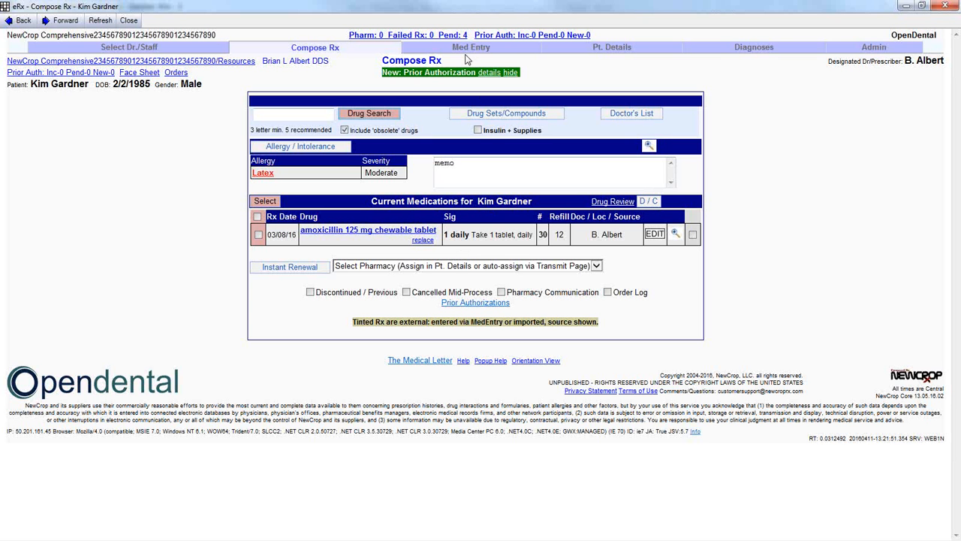
pyautogui.moveTo(479, 49)
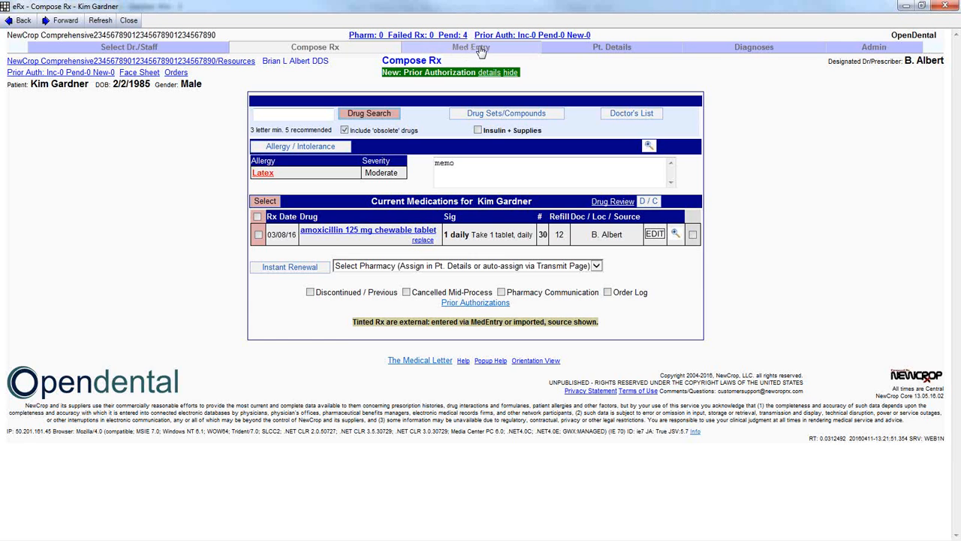
# On Med Entry, find citalopram 10 mg tablet and move it to current medications
pyautogui.click(479, 48)
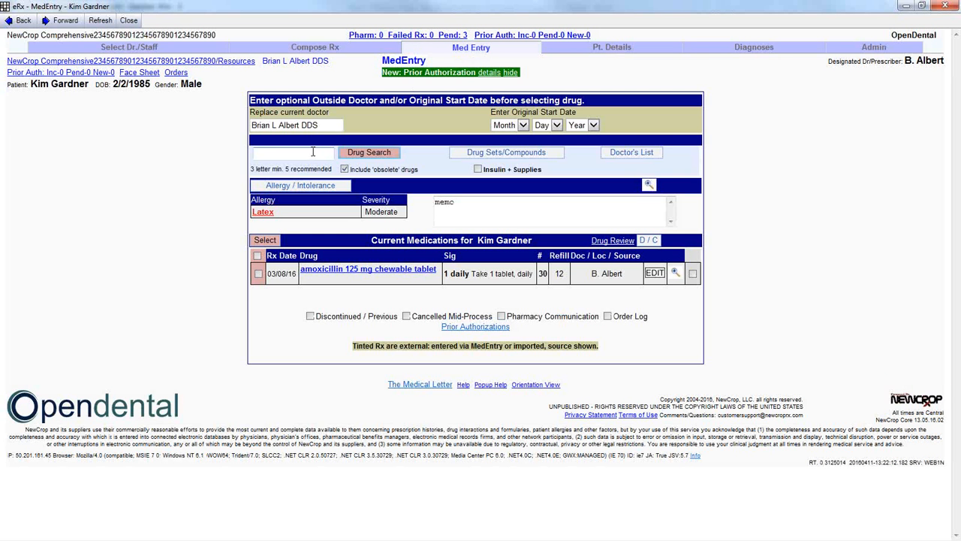
pyautogui.write('Citalopram')
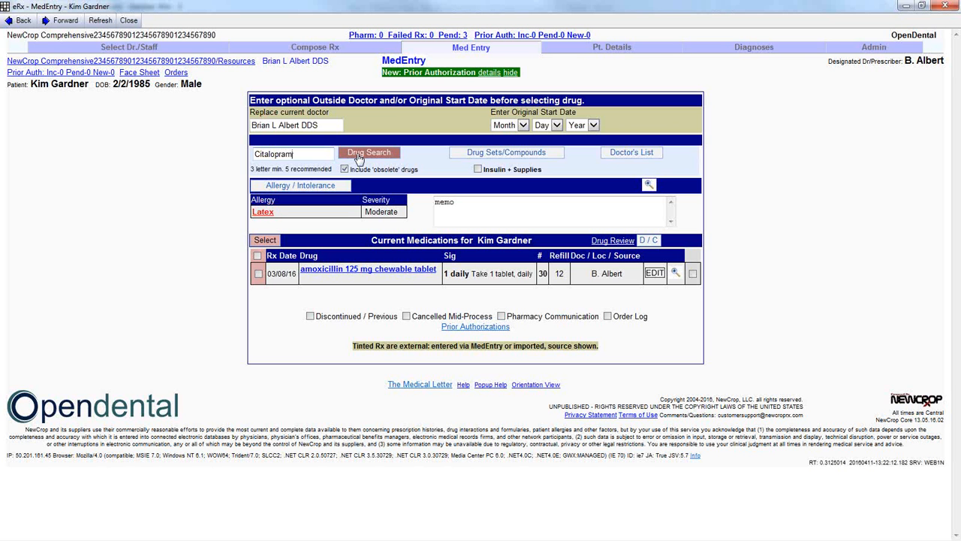
pyautogui.click(368, 153)
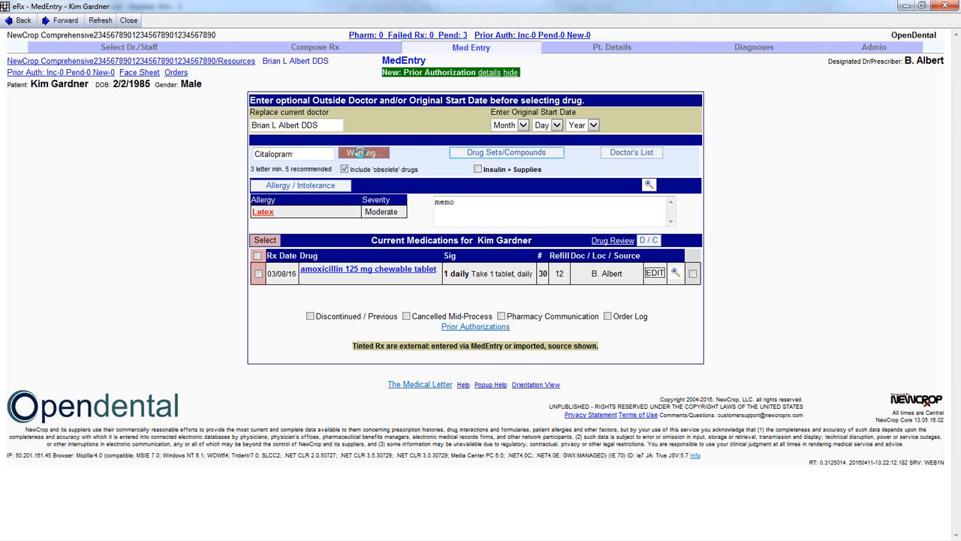
pyautogui.click(363, 152)
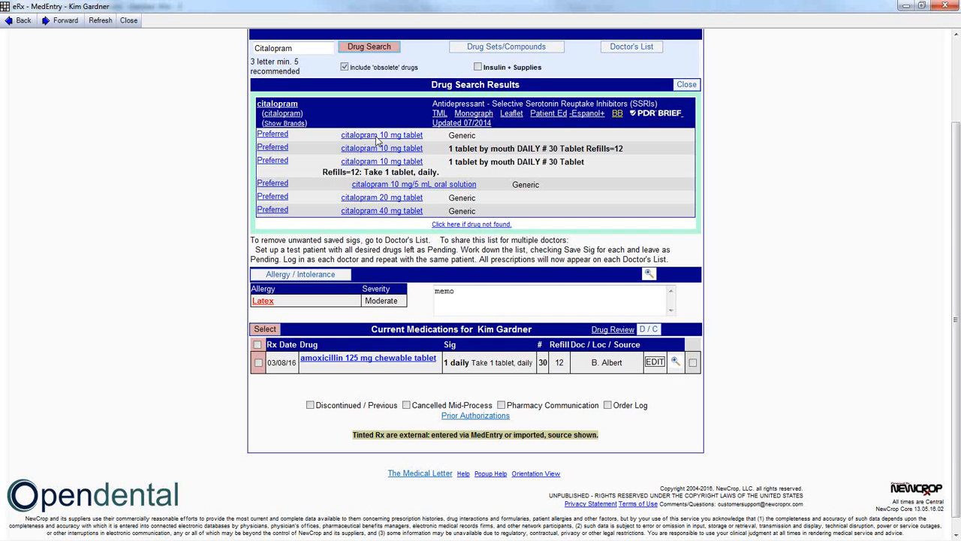
pyautogui.click(381, 147)
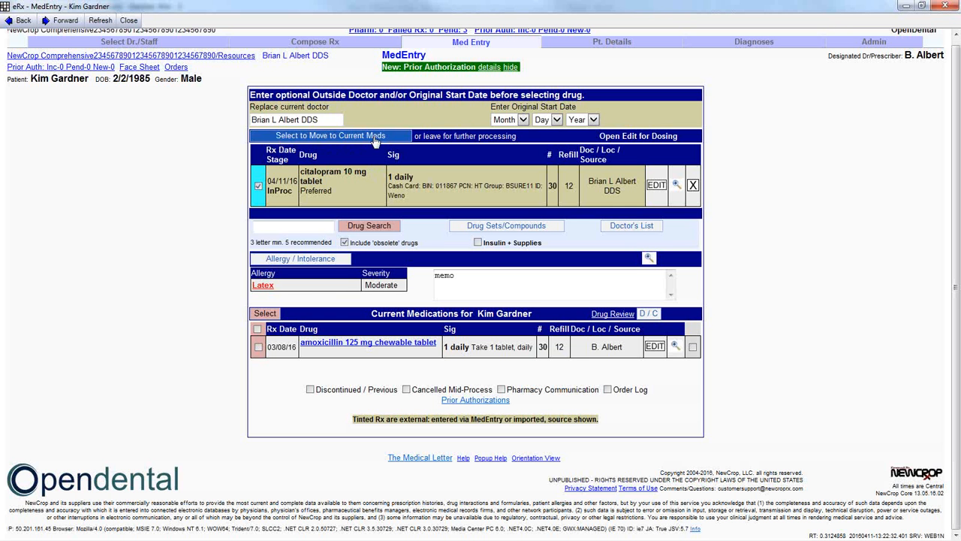
pyautogui.moveTo(396, 143)
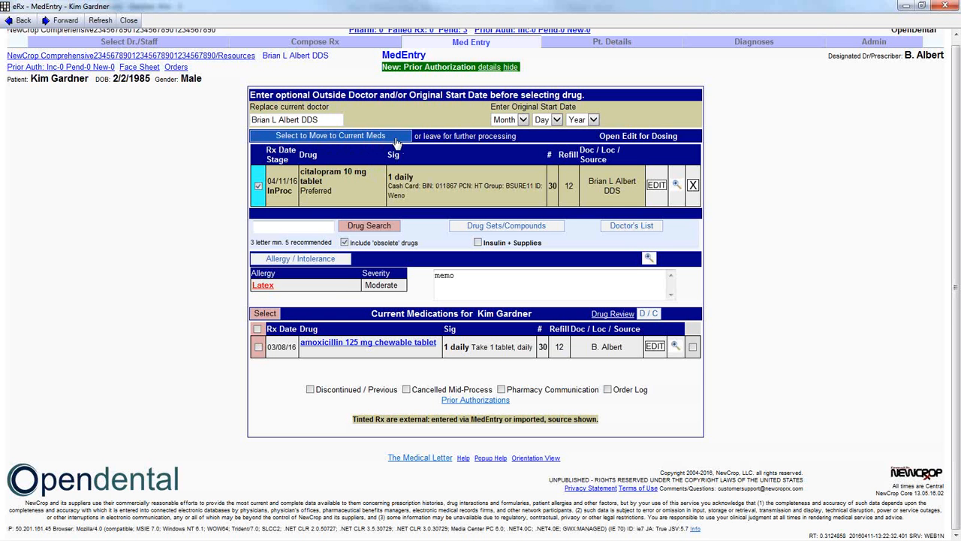
pyautogui.click(328, 136)
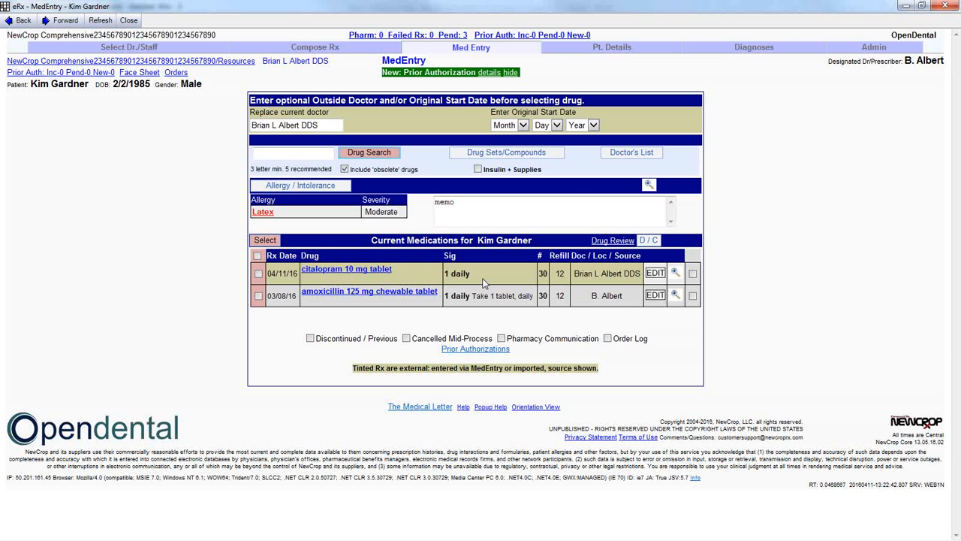
# Return to Compose Rx, search 'coumad', and add a pending Coumadin 1 mg tablet
pyautogui.click(293, 151)
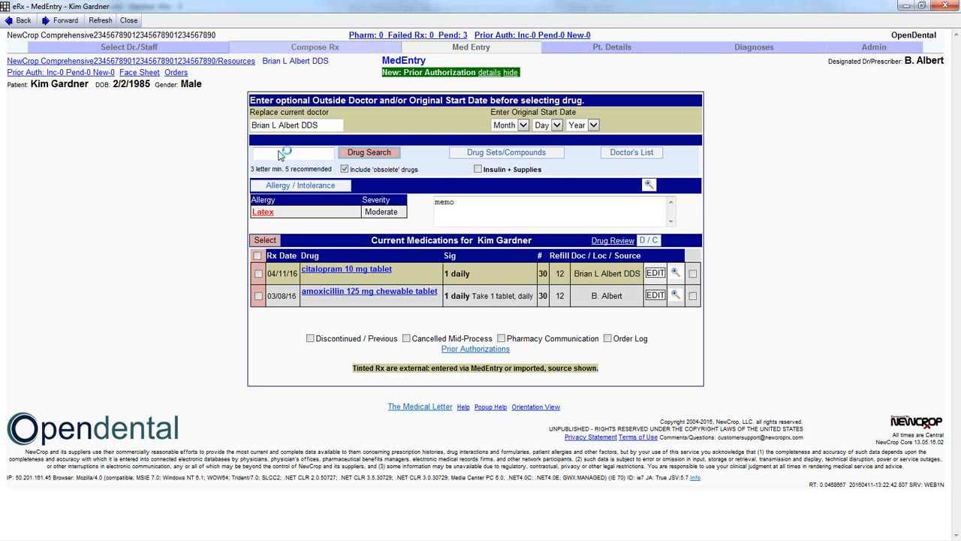
pyautogui.click(294, 45)
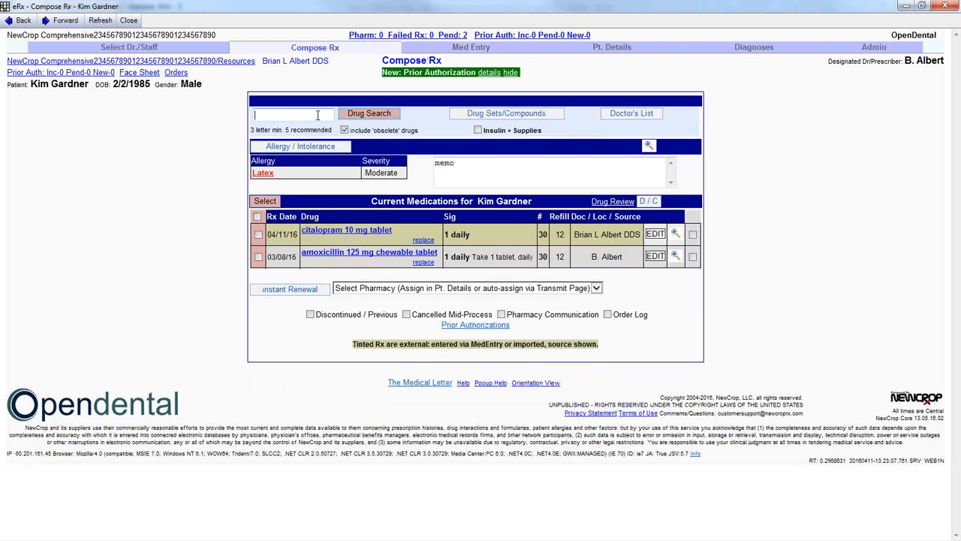
pyautogui.write('coumadin')
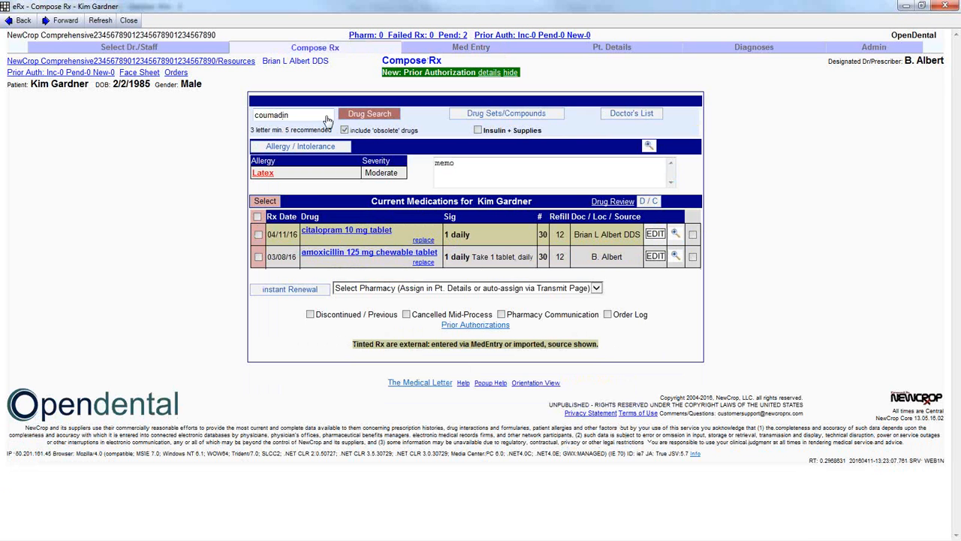
pyautogui.click(369, 113)
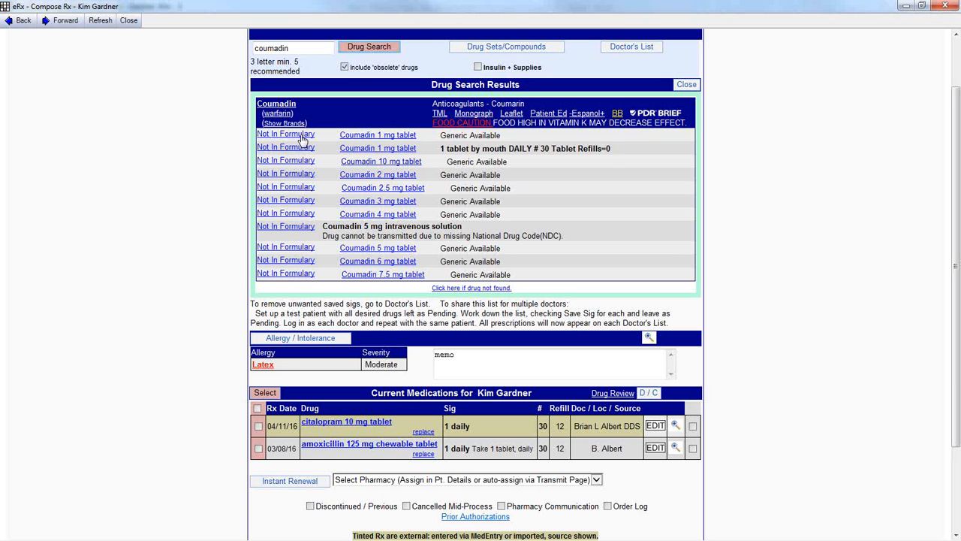
pyautogui.moveTo(283, 244)
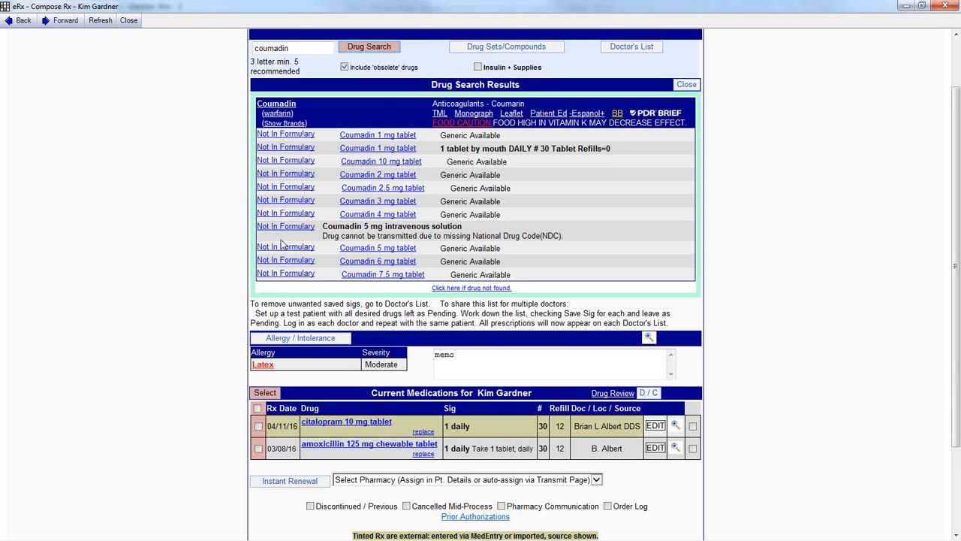
pyautogui.moveTo(291, 276)
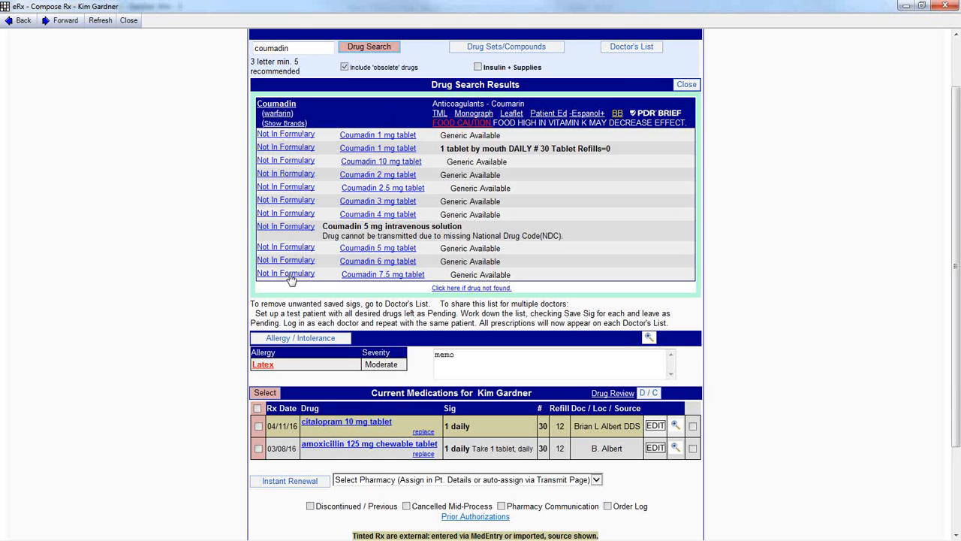
pyautogui.moveTo(393, 138)
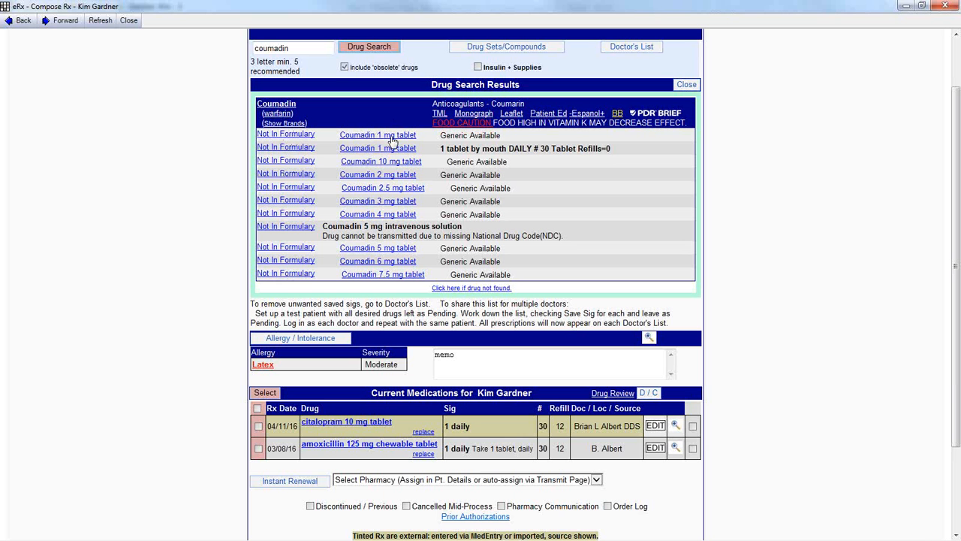
pyautogui.click(377, 134)
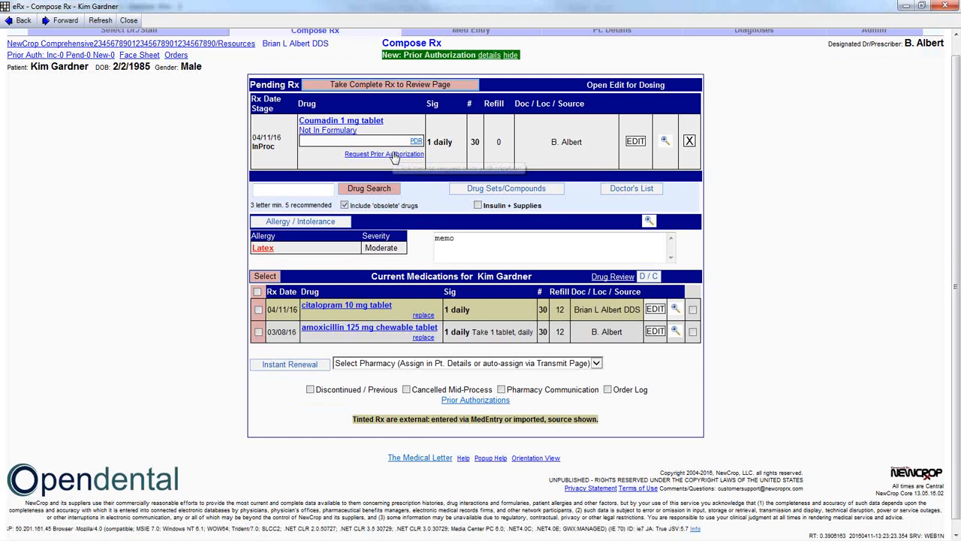
pyautogui.moveTo(384, 154)
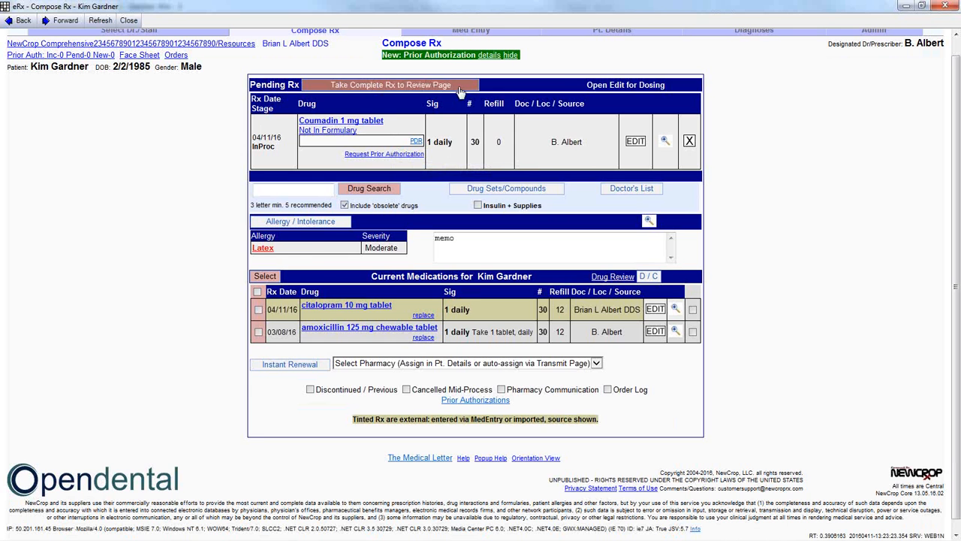
# Send the Coumadin prescription to review and highlight citalopram in the severe interaction row
pyautogui.click(392, 84)
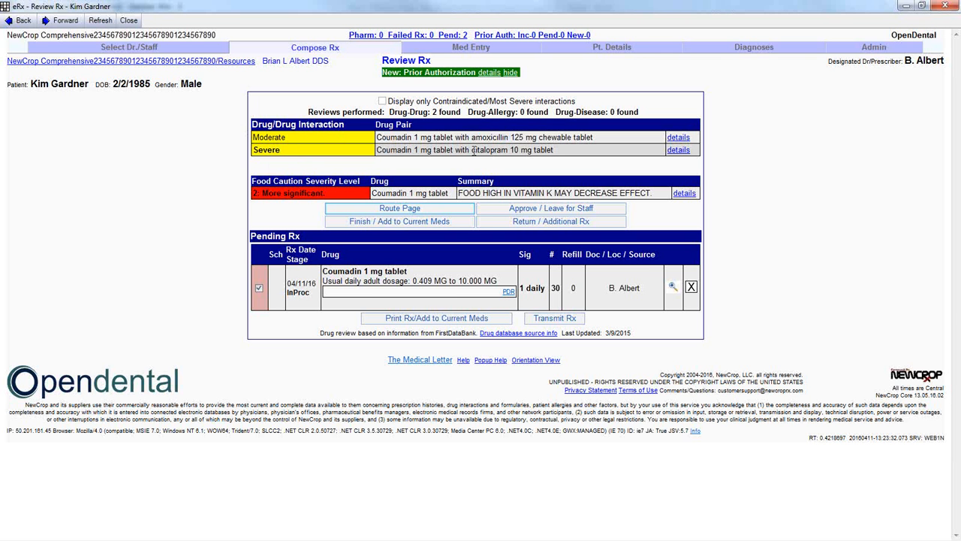
pyautogui.doubleClick(488, 149)
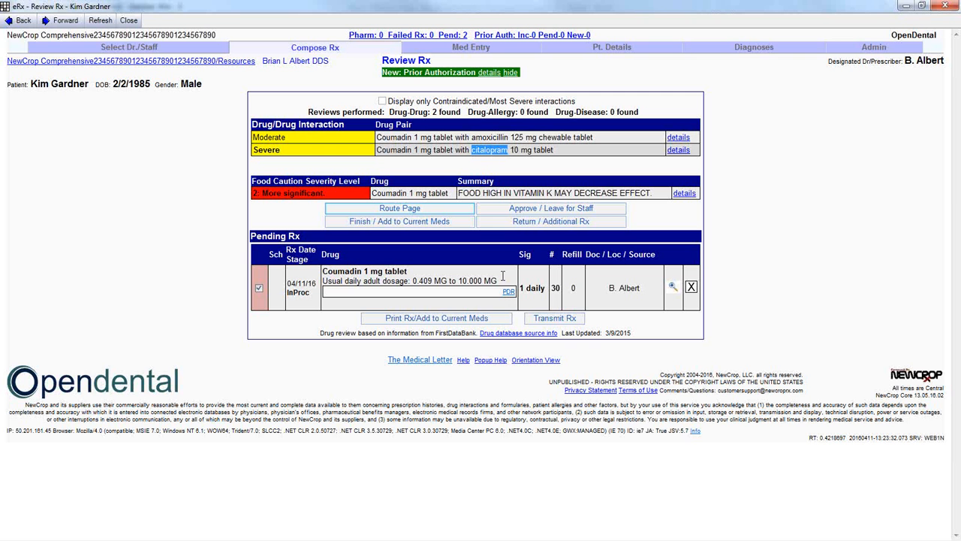
pyautogui.moveTo(543, 258)
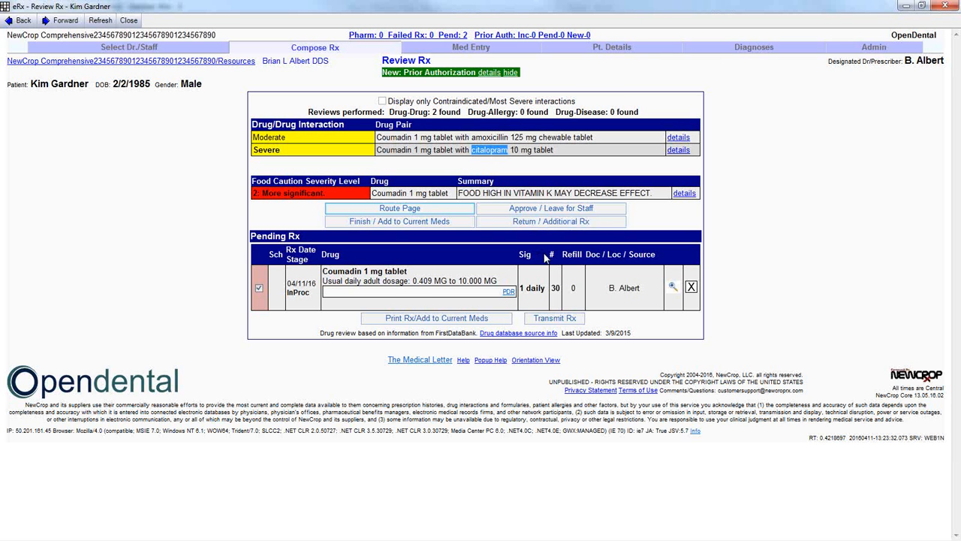
pyautogui.moveTo(552, 220)
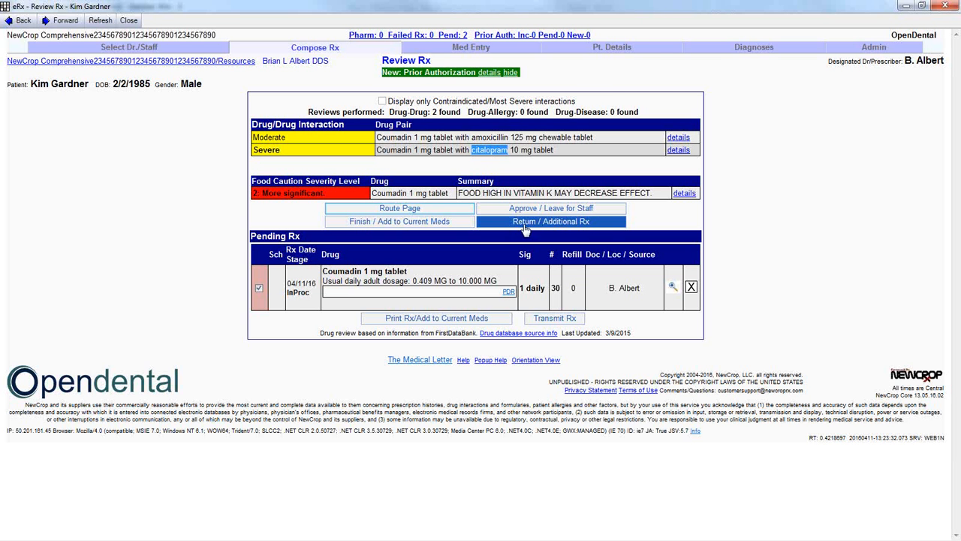
pyautogui.moveTo(619, 226)
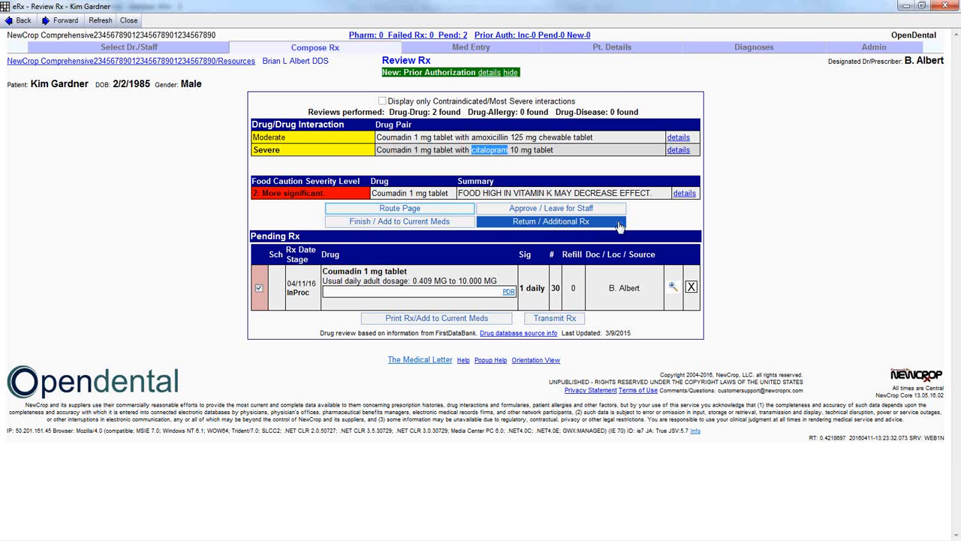
# Return to Compose Rx and delete the pending Coumadin 1 mg tablet prescription
pyautogui.click(551, 221)
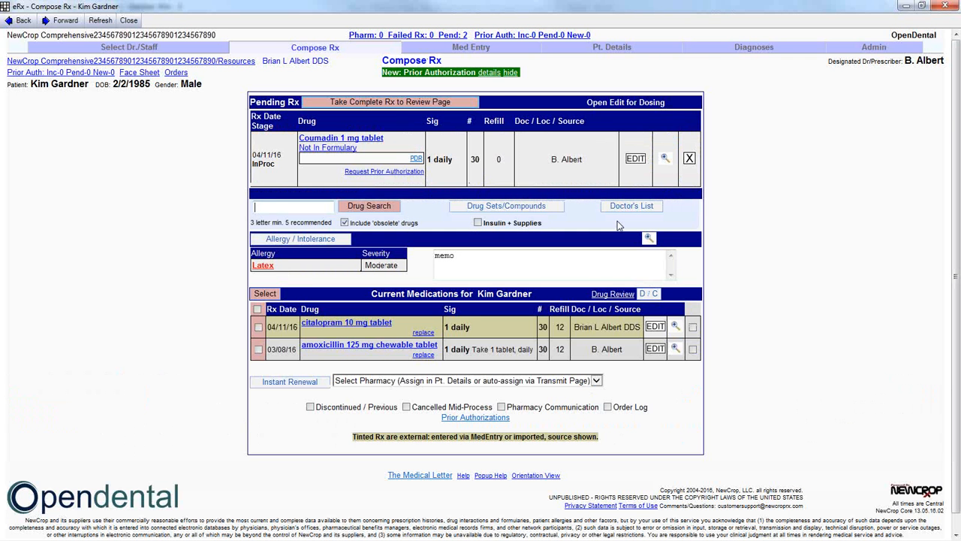
pyautogui.moveTo(685, 167)
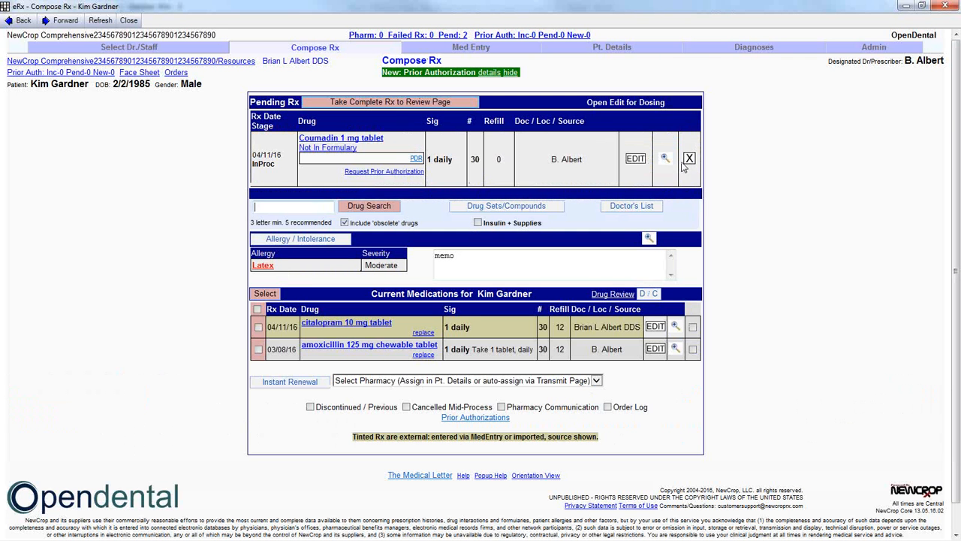
pyautogui.click(689, 157)
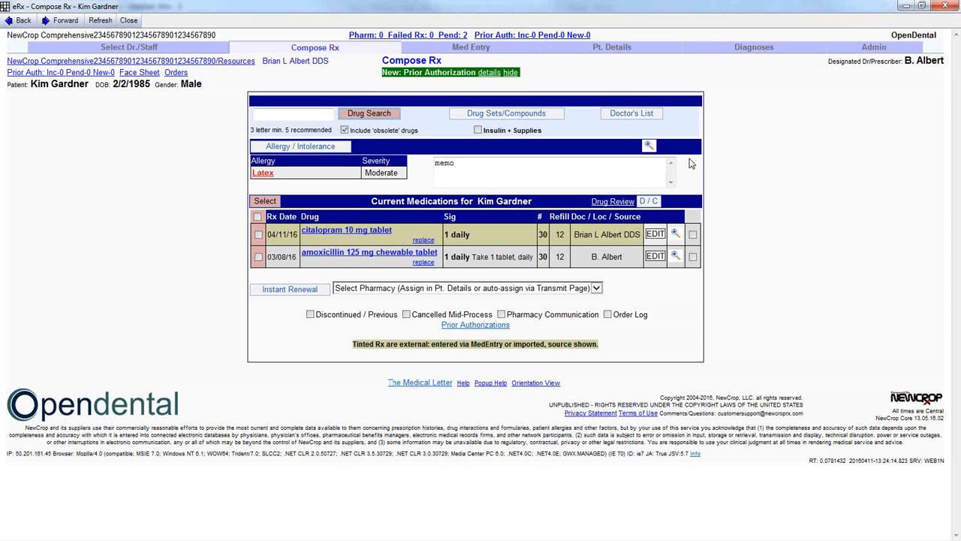
pyautogui.moveTo(786, 173)
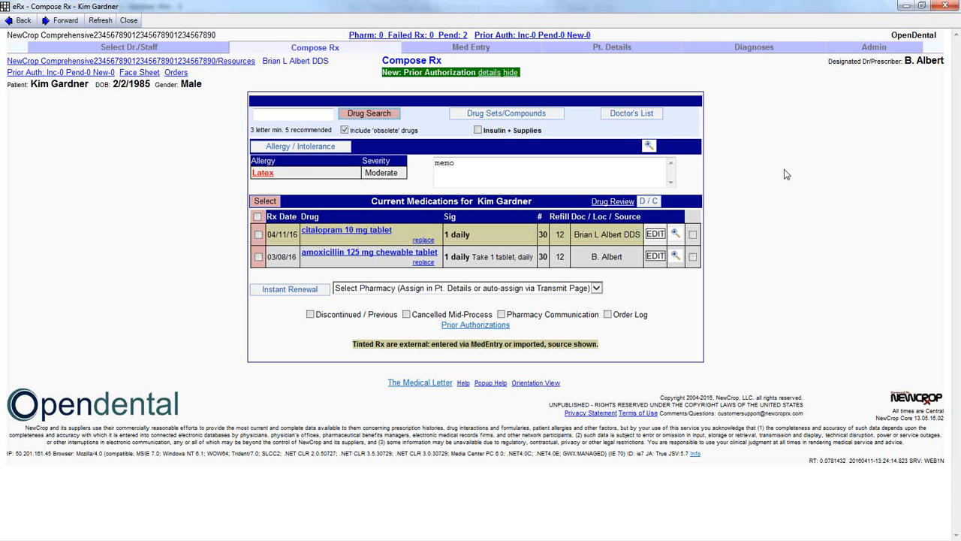
pyautogui.moveTo(783, 175)
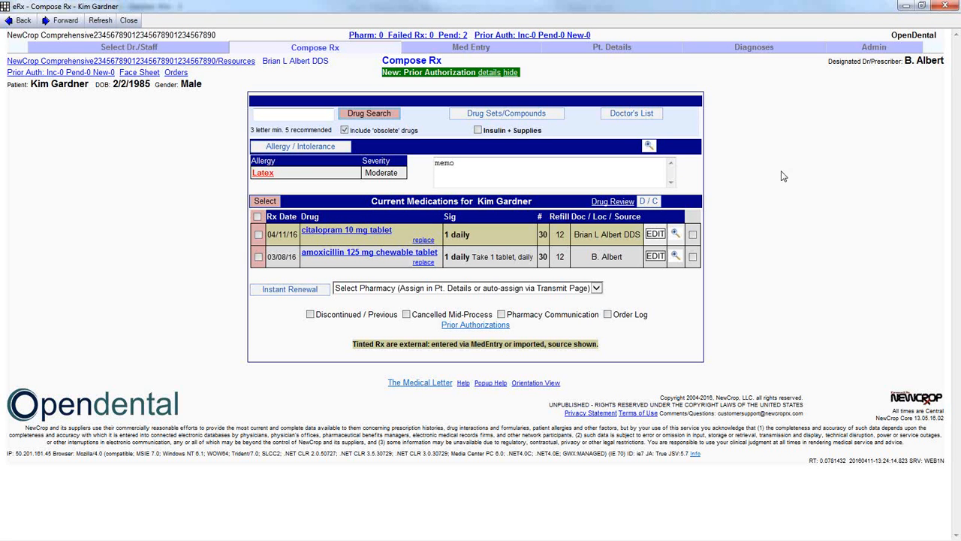
pyautogui.moveTo(726, 174)
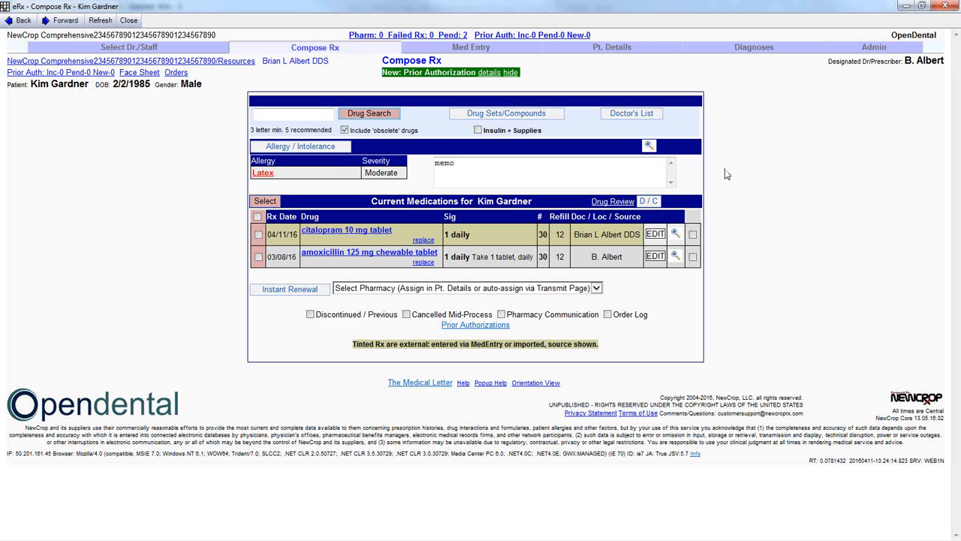
# Prescribe generic citalopram 10 mg tablet daily from Current Medications and save it as pending
pyautogui.click(293, 114)
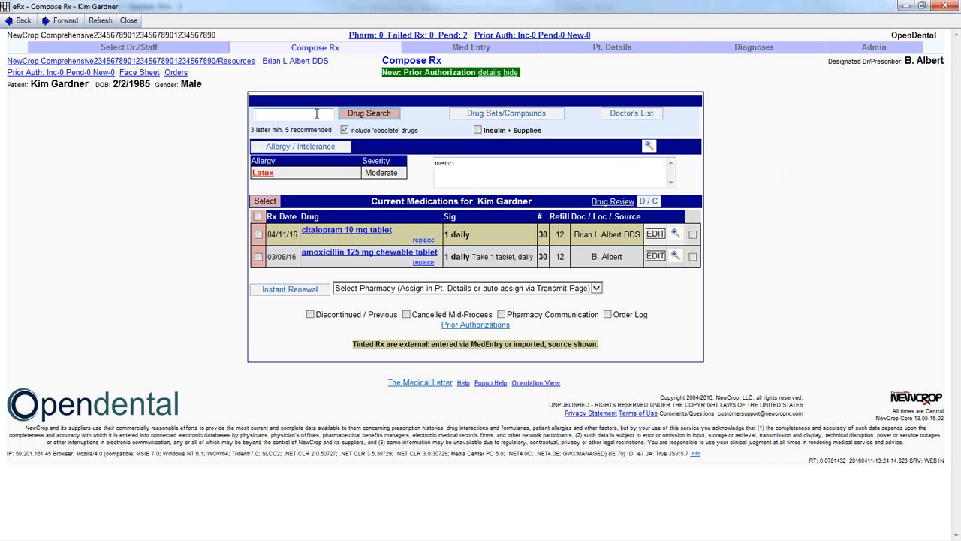
pyautogui.moveTo(357, 238)
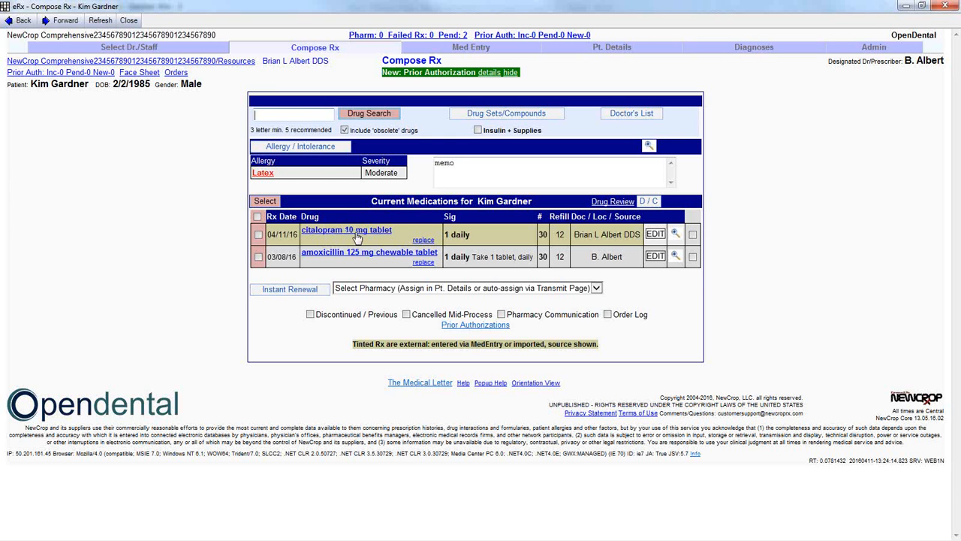
pyautogui.click(330, 230)
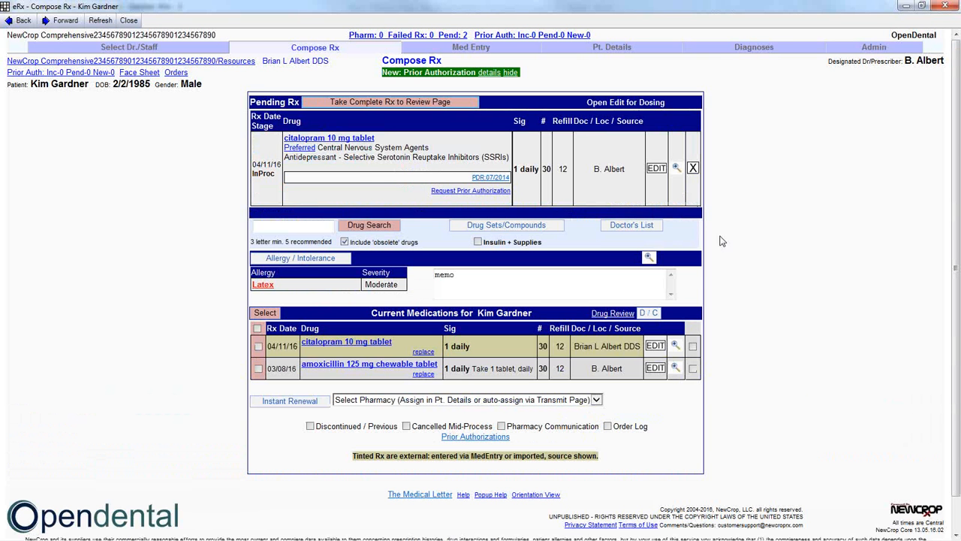
pyautogui.moveTo(780, 235)
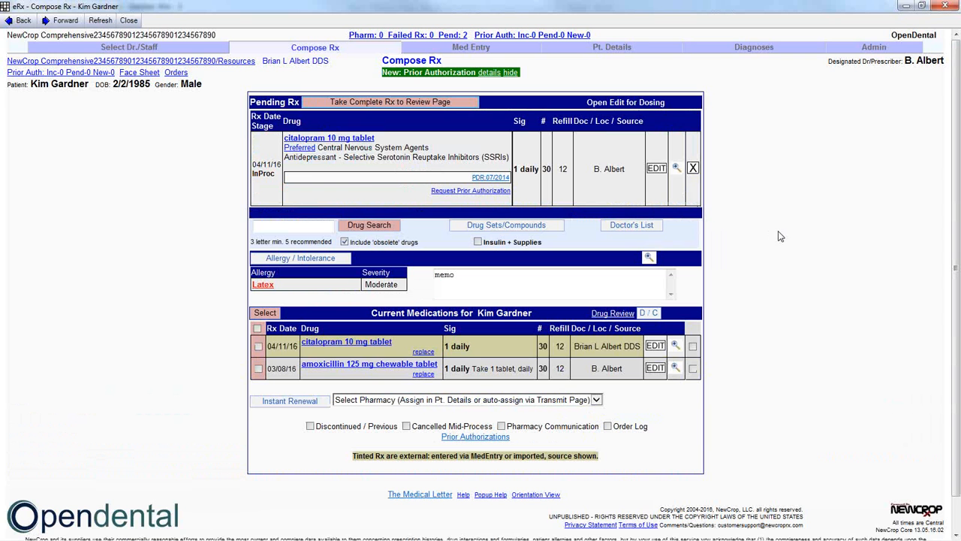
pyautogui.moveTo(338, 152)
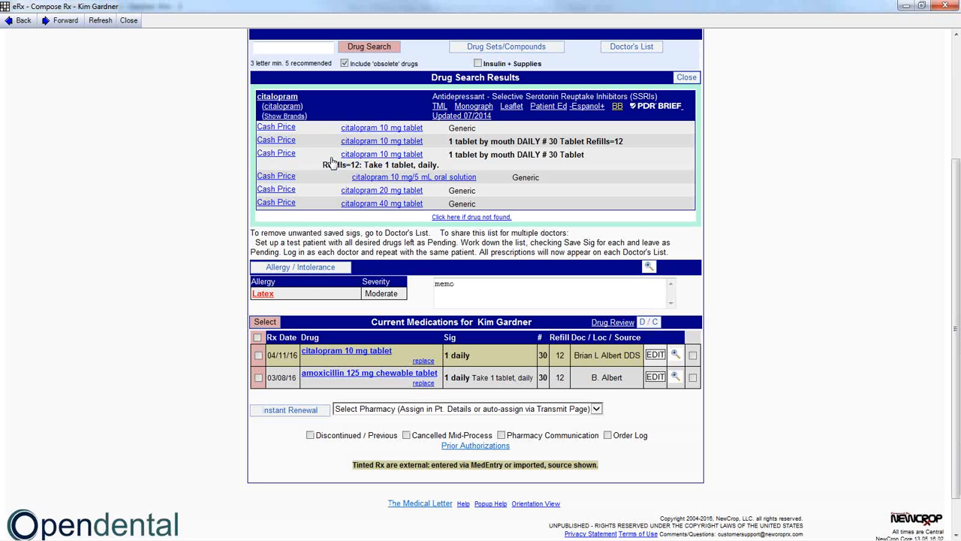
pyautogui.click(382, 128)
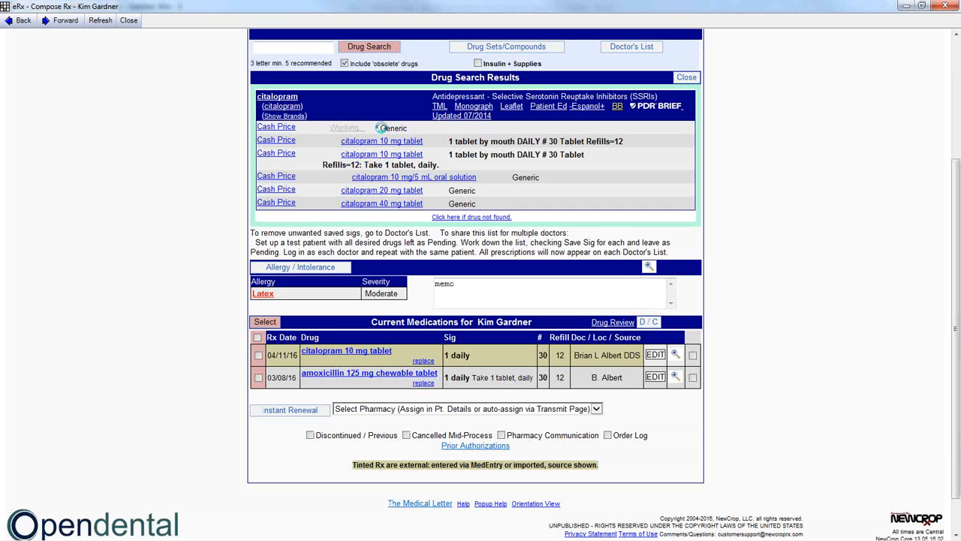
pyautogui.click(381, 140)
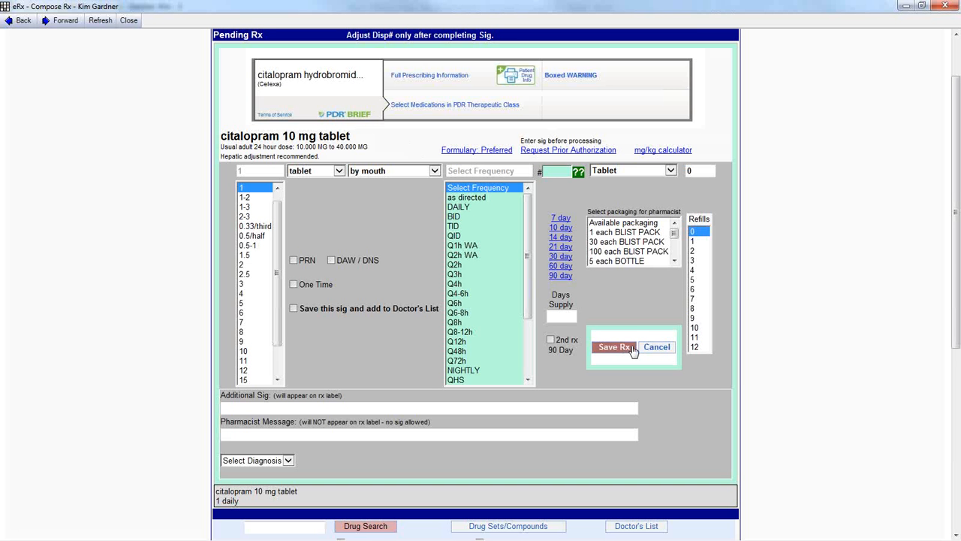
pyautogui.moveTo(610, 353)
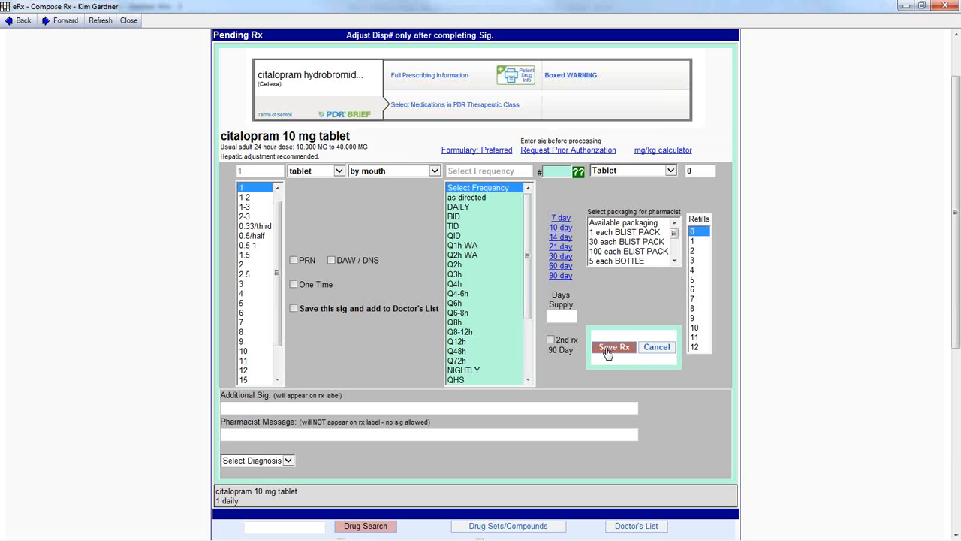
pyautogui.click(460, 206)
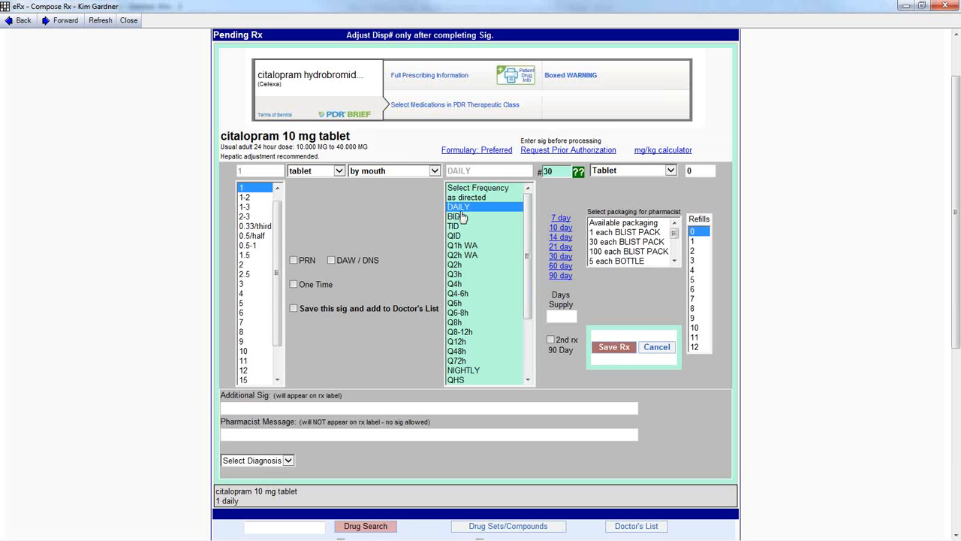
pyautogui.click(614, 347)
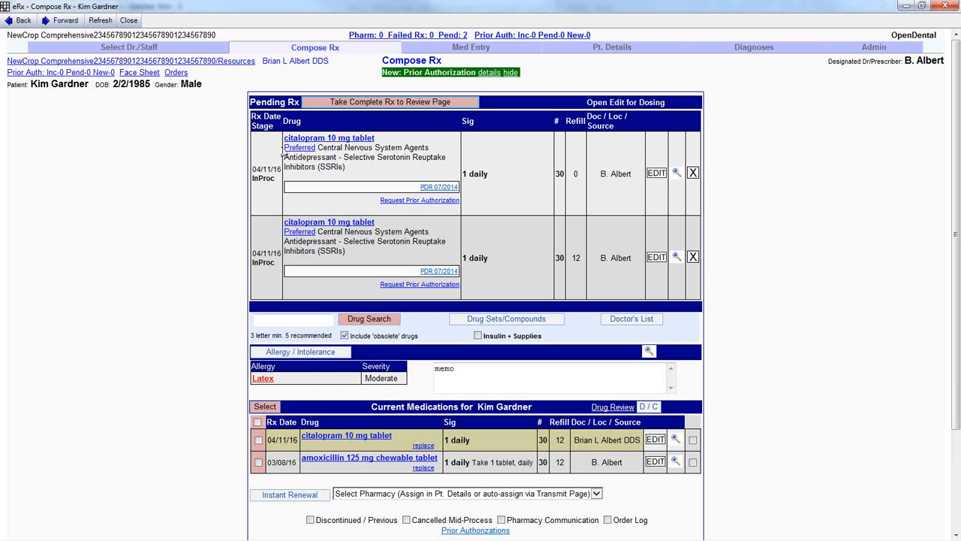
pyautogui.moveTo(814, 223)
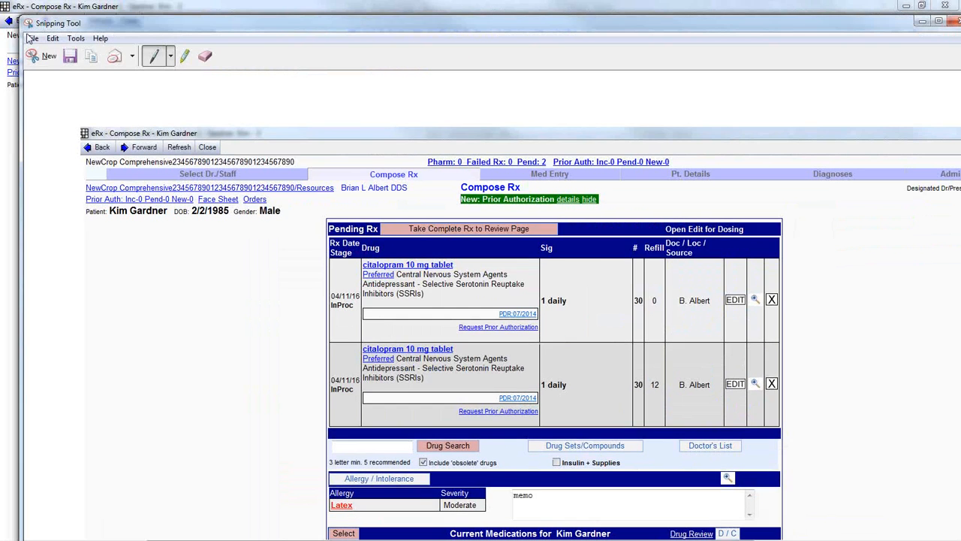
# Close the Snipping Tool capture window after viewing its File menu
pyautogui.click(72, 57)
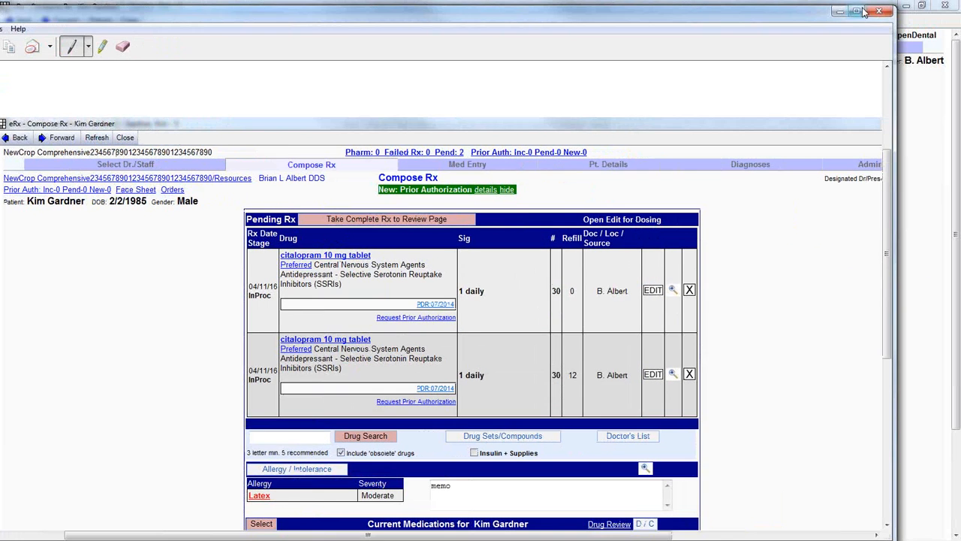
pyautogui.click(855, 12)
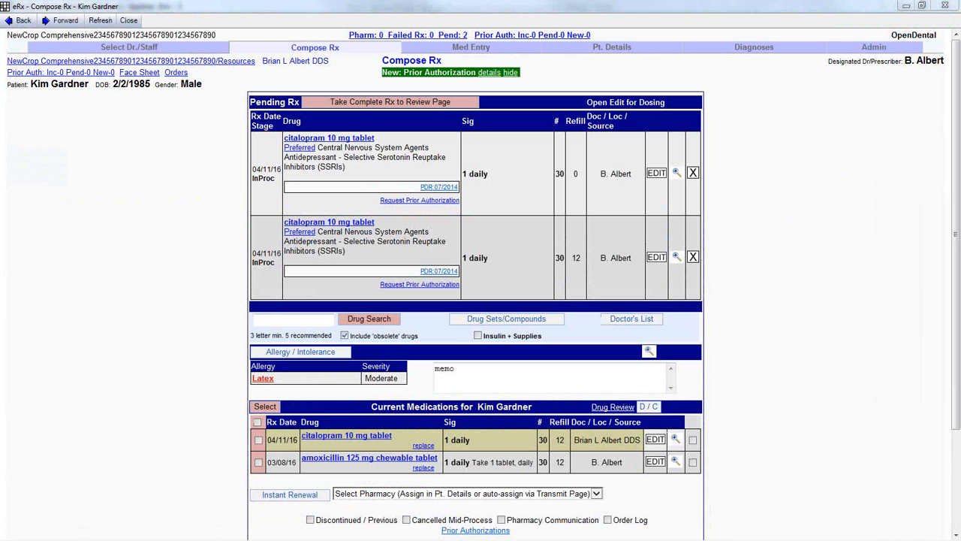
pyautogui.moveTo(933, 229)
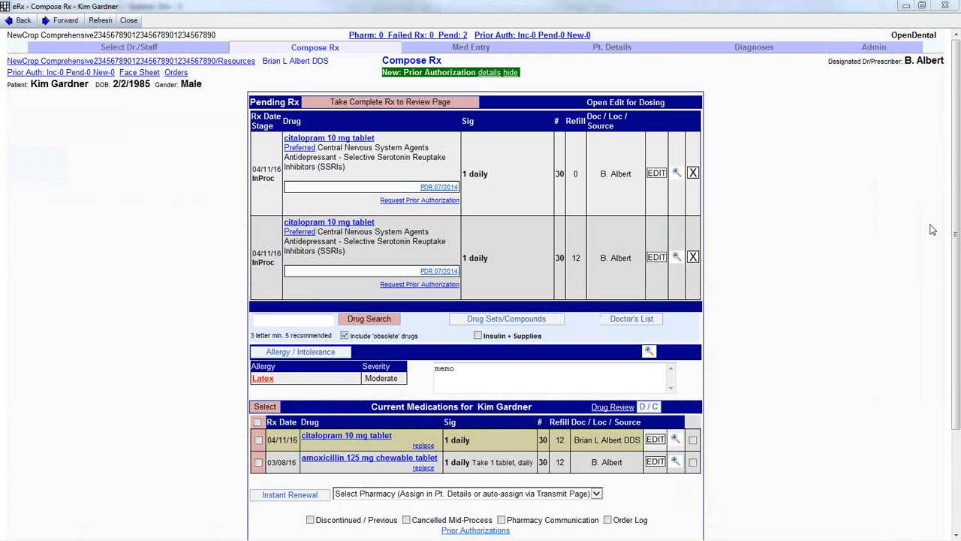